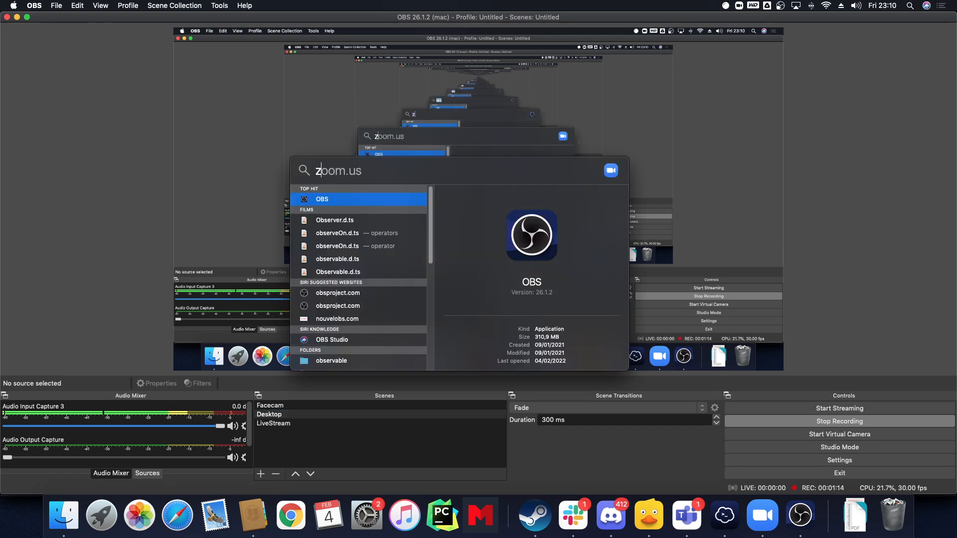
- Dismiss the license expiry warning and continue with a temporary project
text(zap)
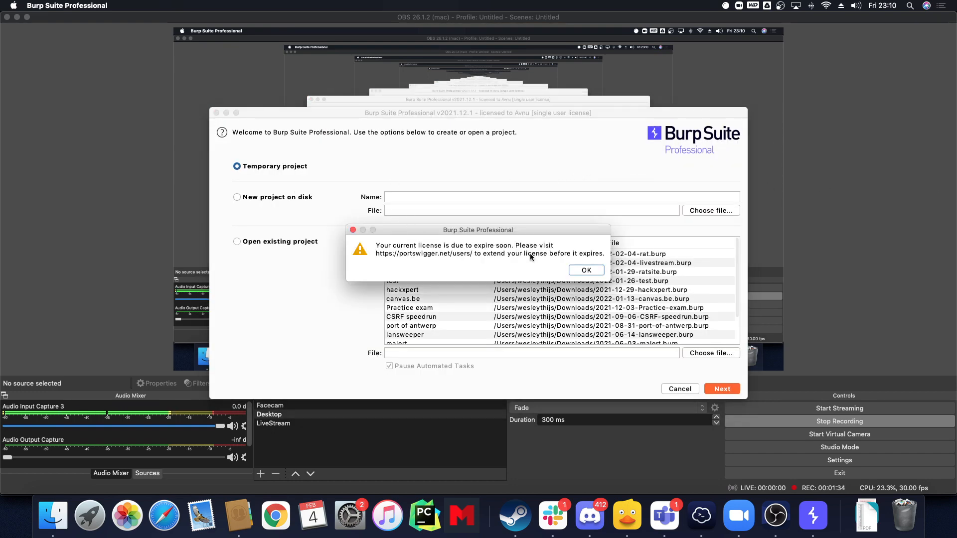
click(585, 270)
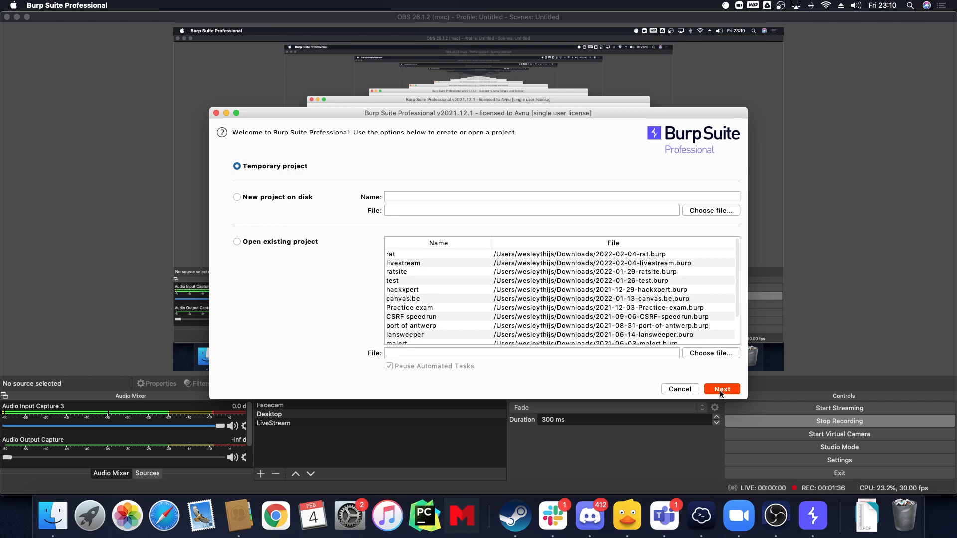
click(722, 389)
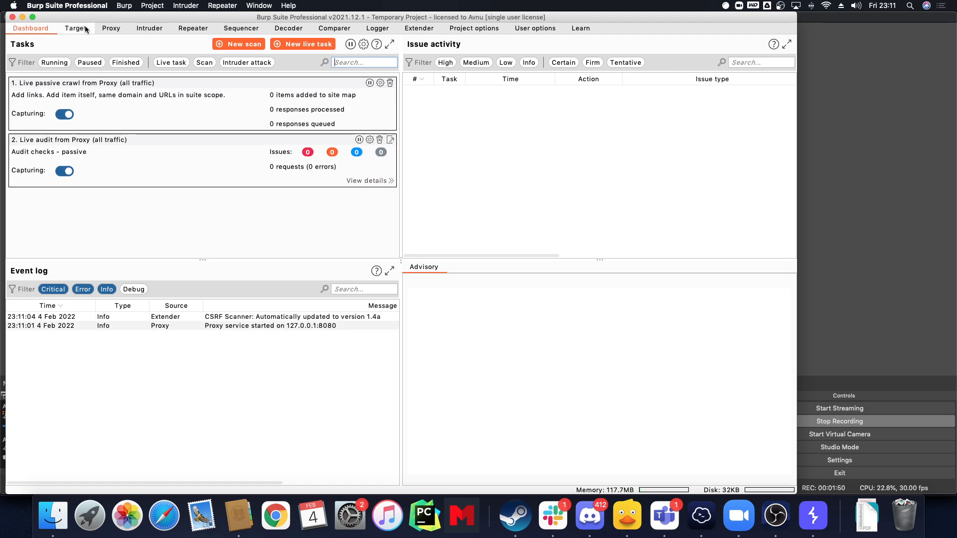
- In Target scope, include hackxpert.com as an in-scope host and launch the proxied browser
click(111, 28)
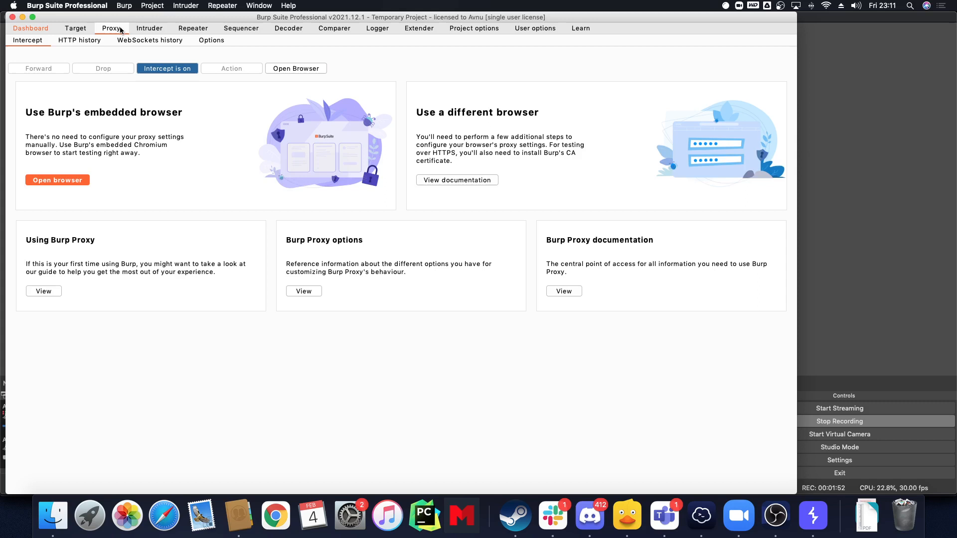
click(75, 28)
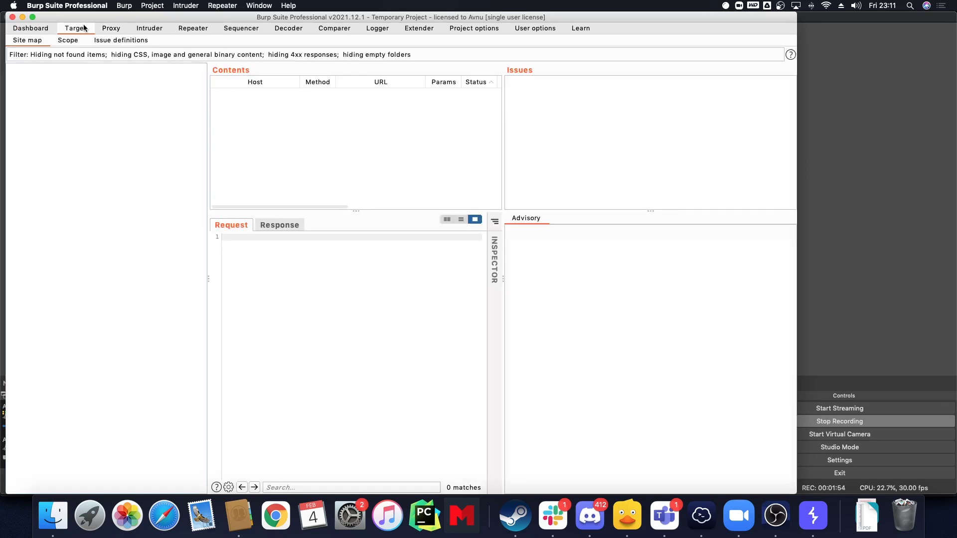
click(67, 40)
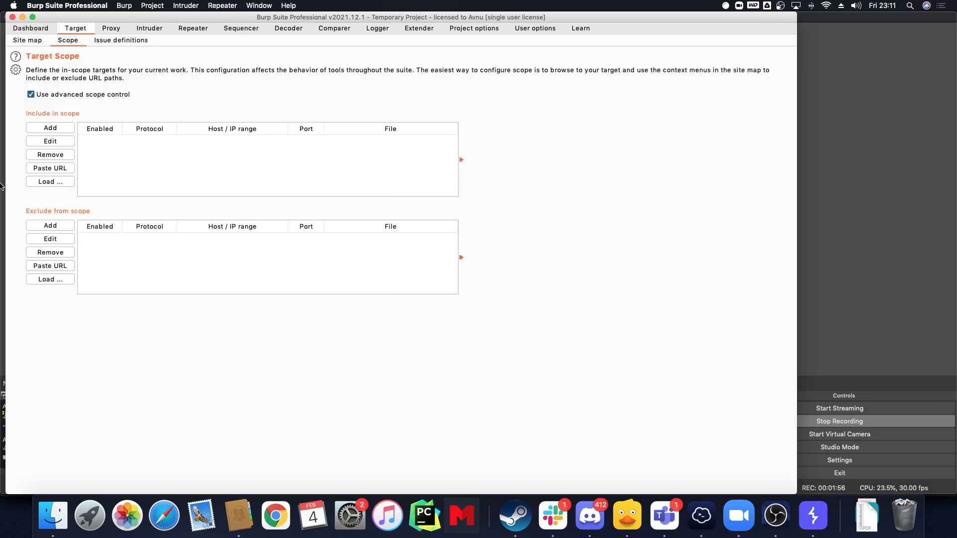
click(50, 127)
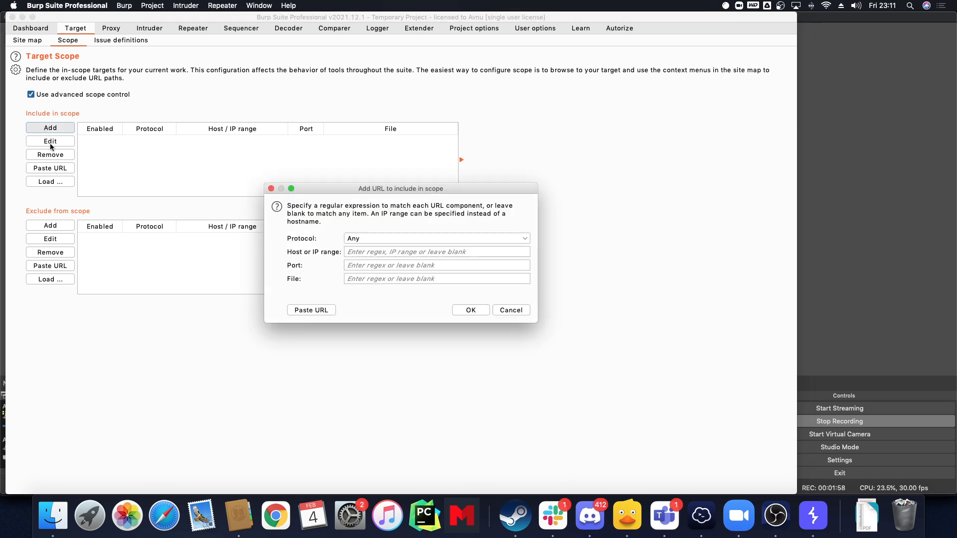
click(436, 251)
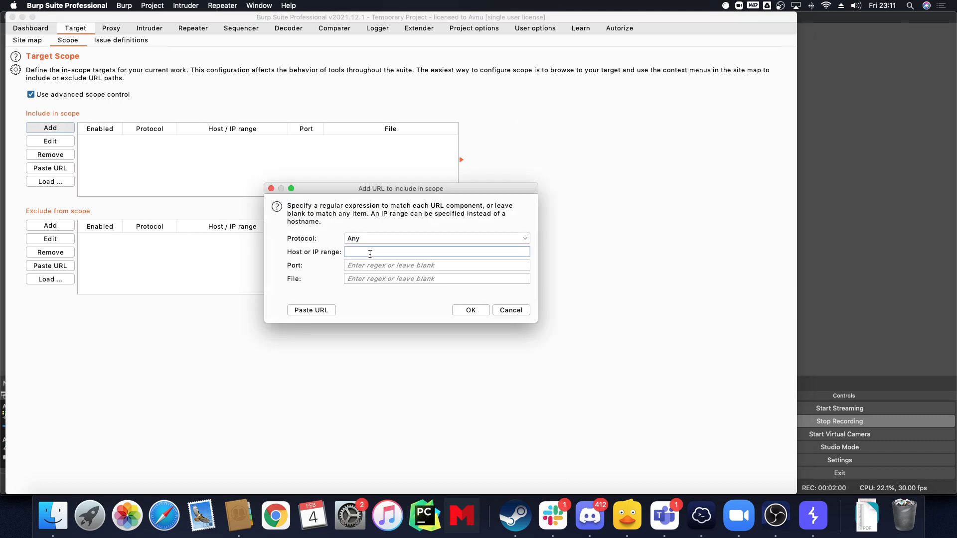
text(vrt>)
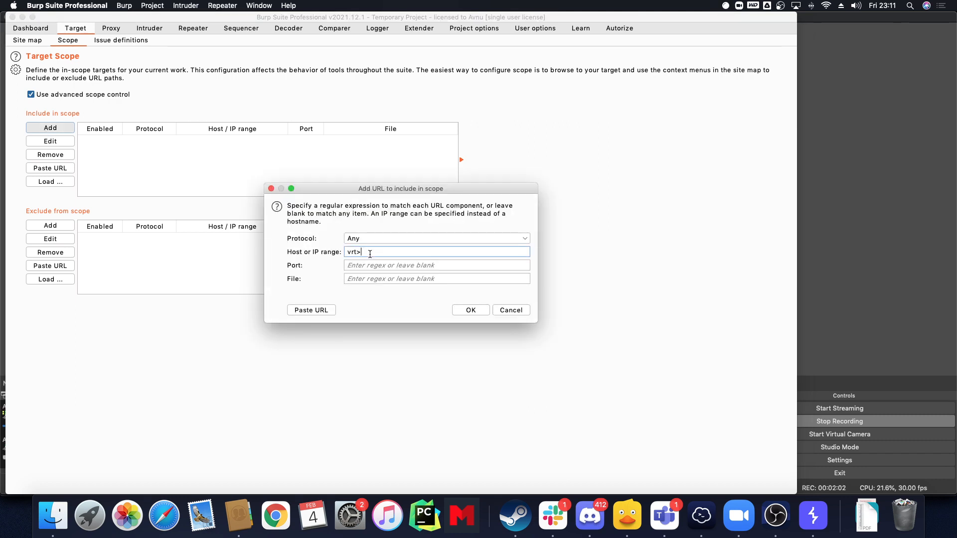
text(.*)
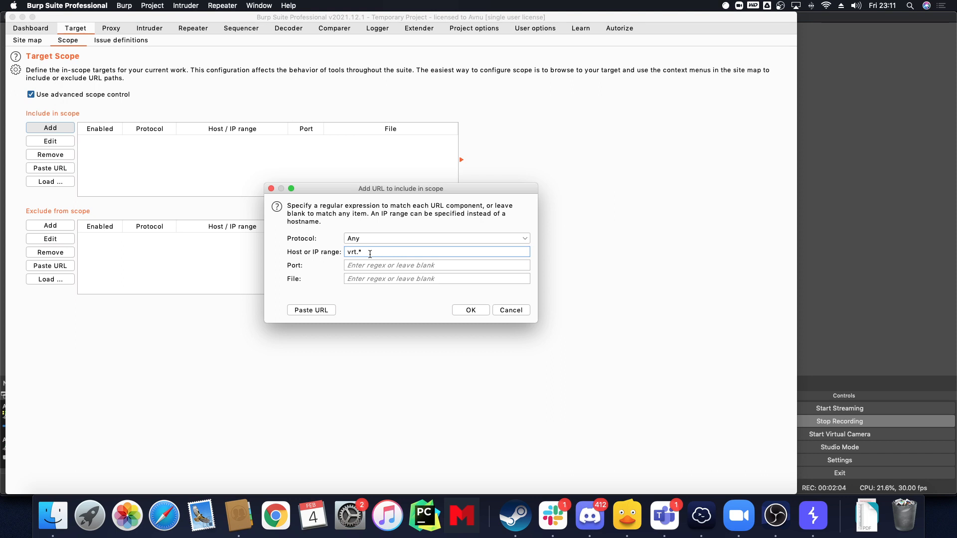
key(Backspace)
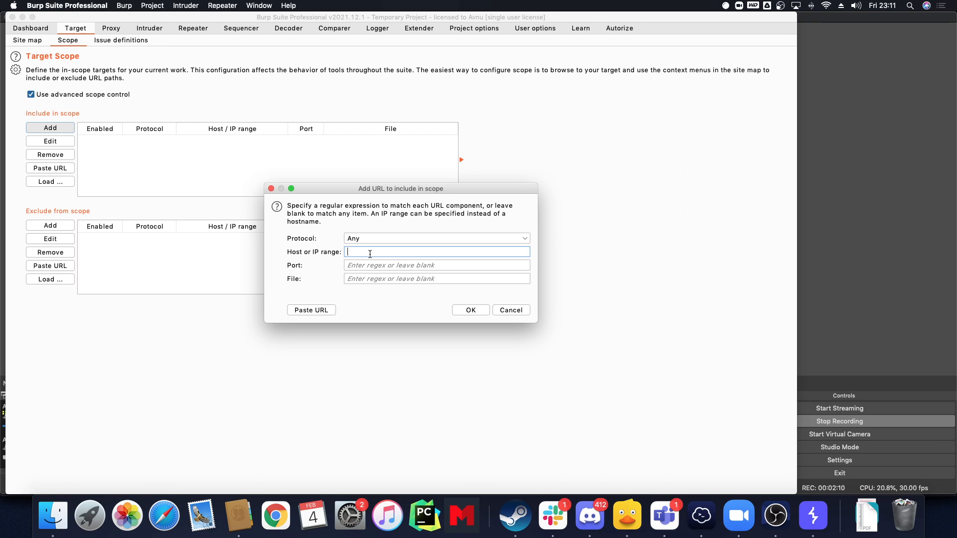
text(hackxpert.com)
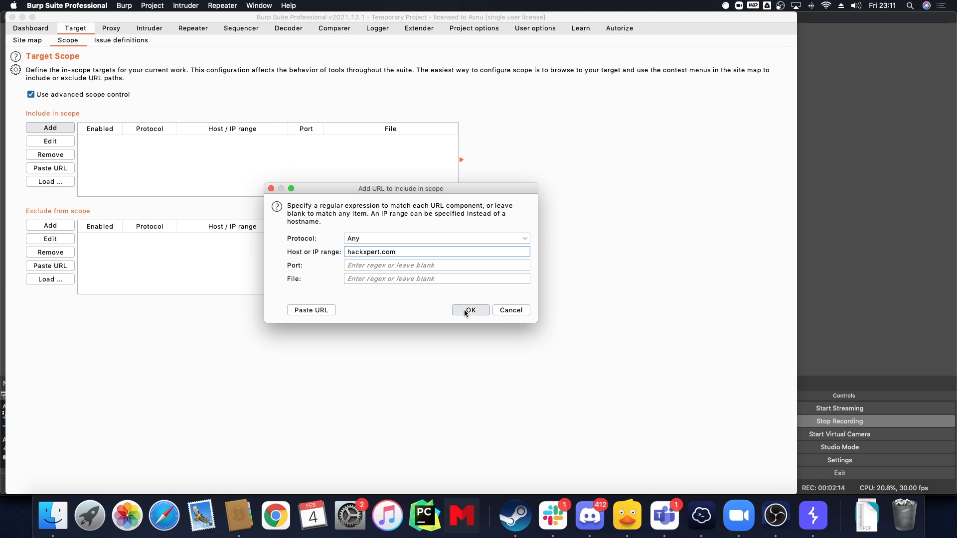
click(469, 310)
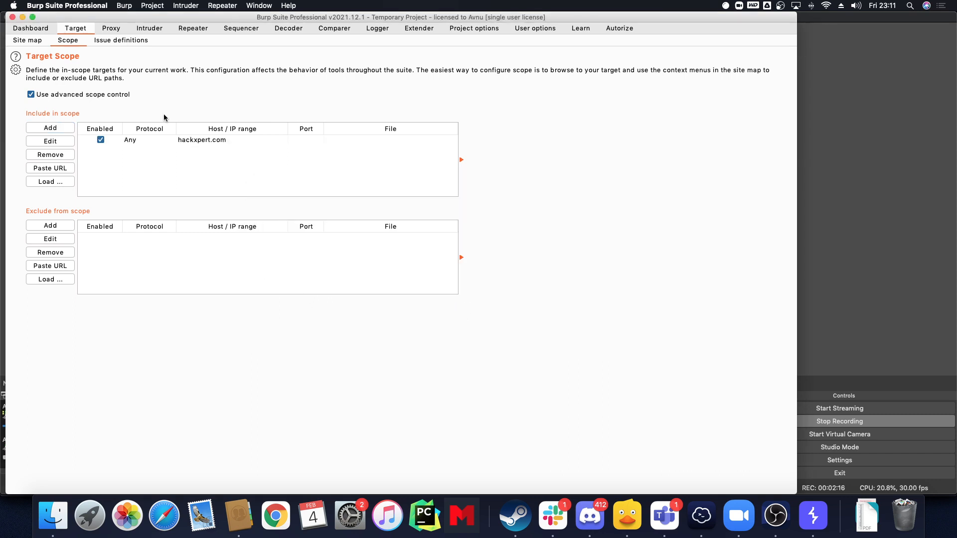
click(111, 28)
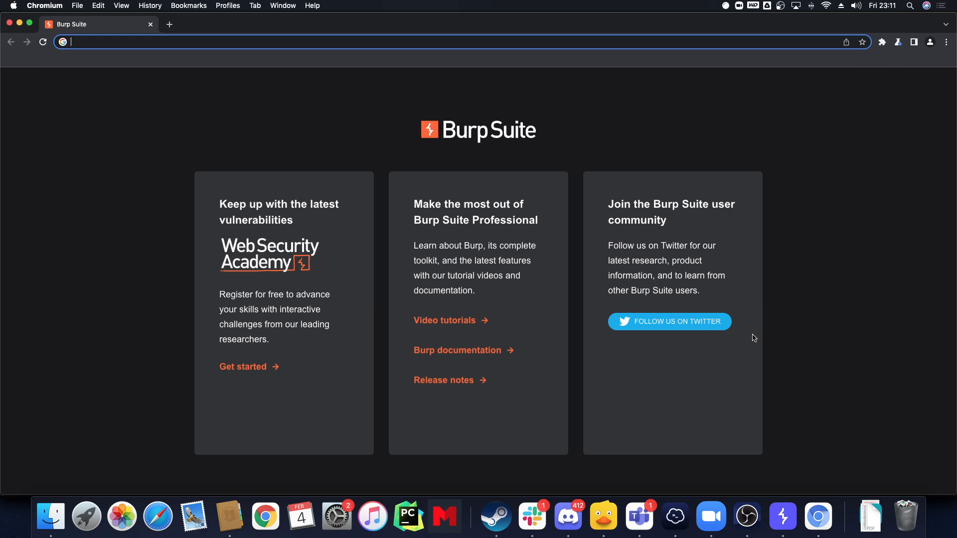
- Load the hackxpert ratsite URL, forward the intercepted request, and go to the shop's Login page
text(ha)
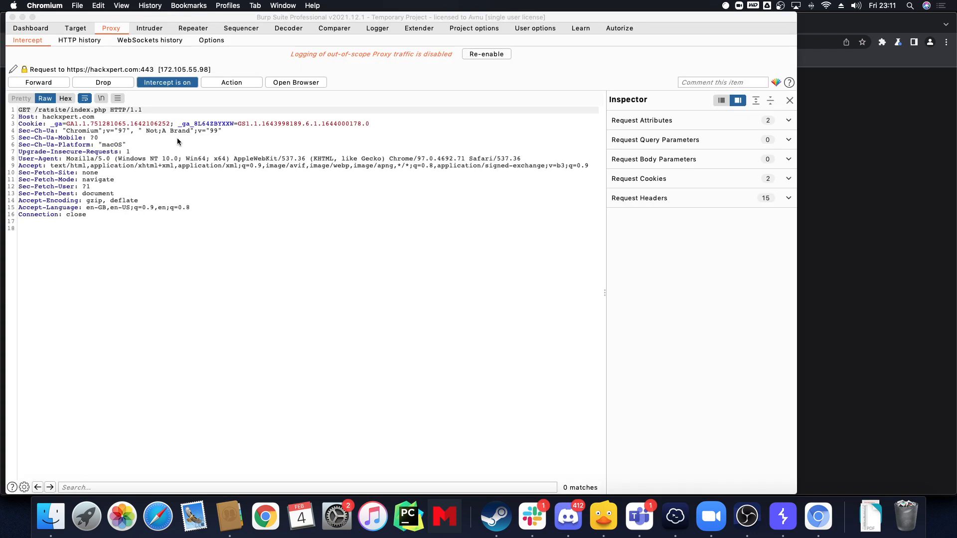
click(166, 82)
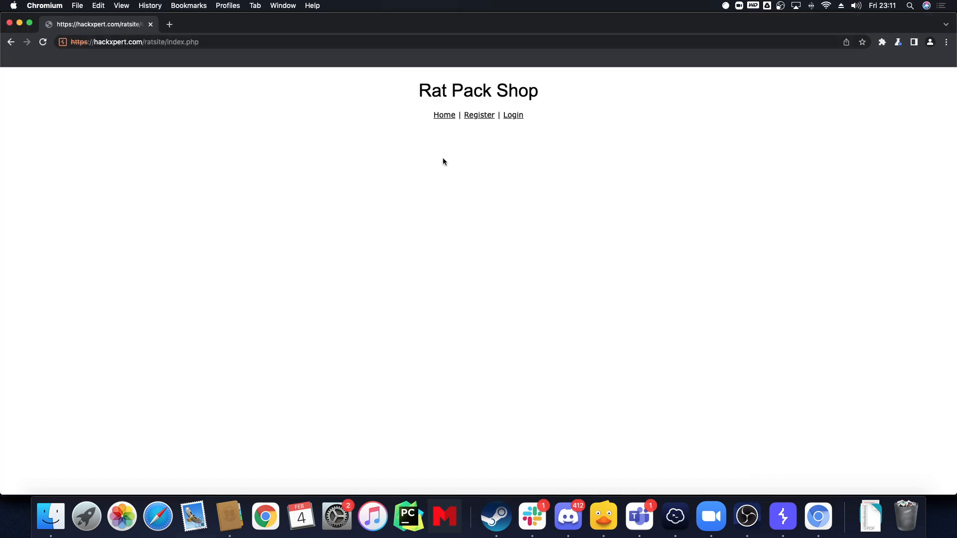
click(513, 115)
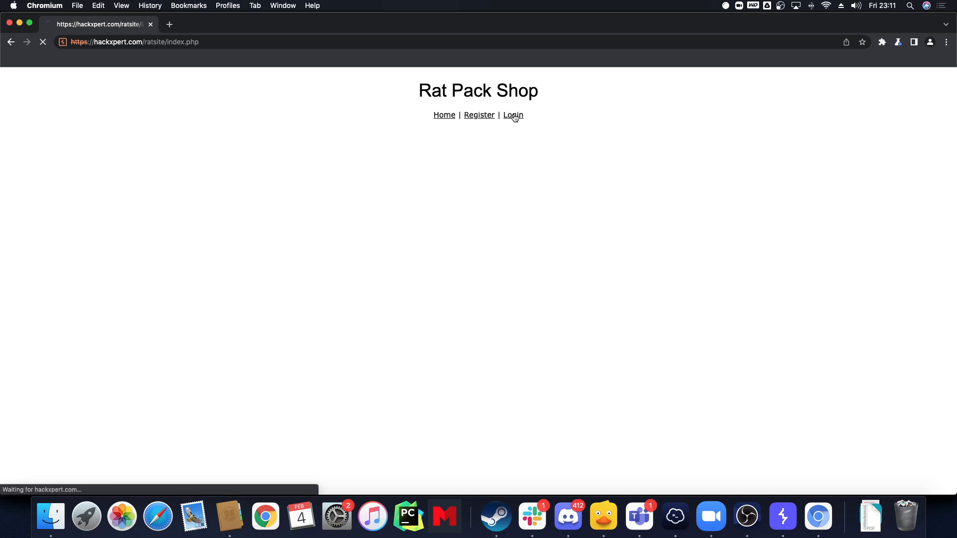
click(513, 115)
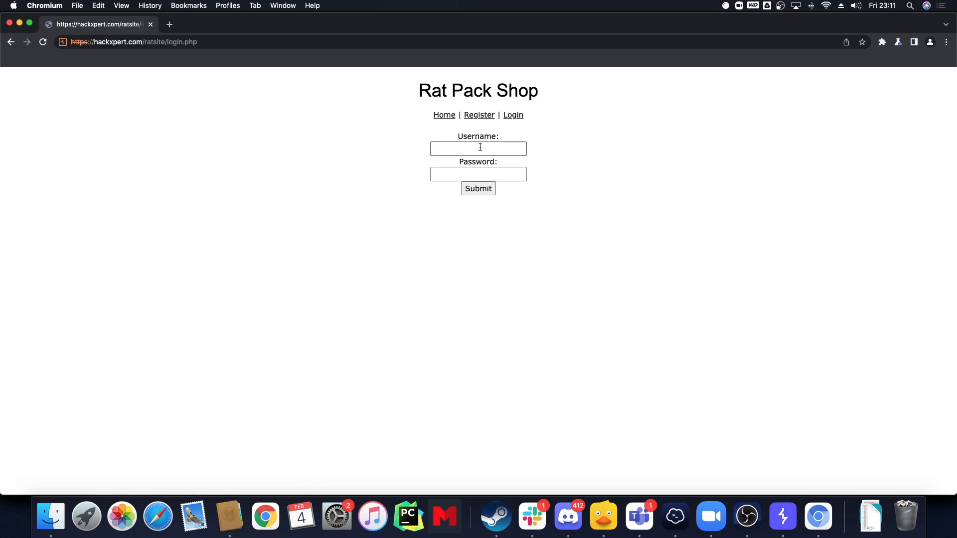
- Fill the username field from autocomplete suggestions: admin, then administrator'--
right_click(477, 149)
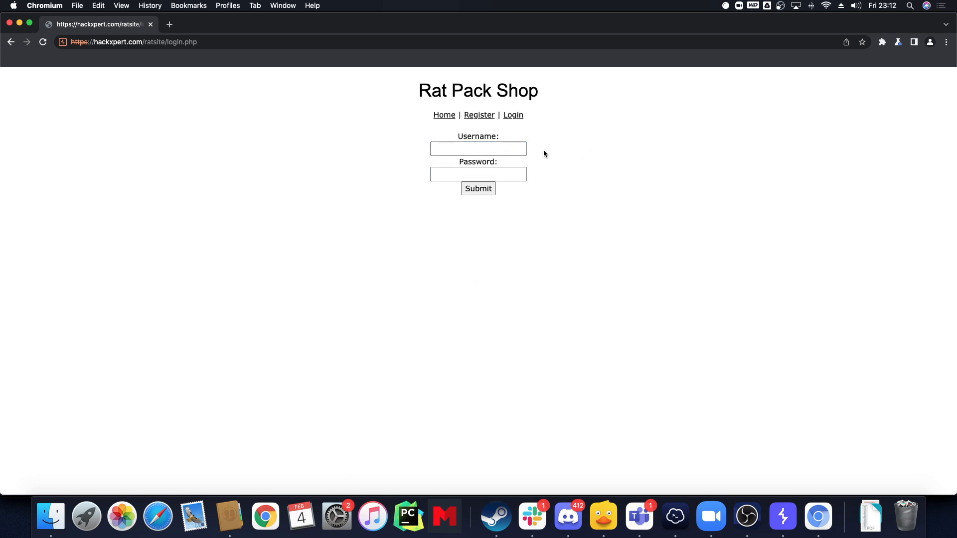
click(477, 149)
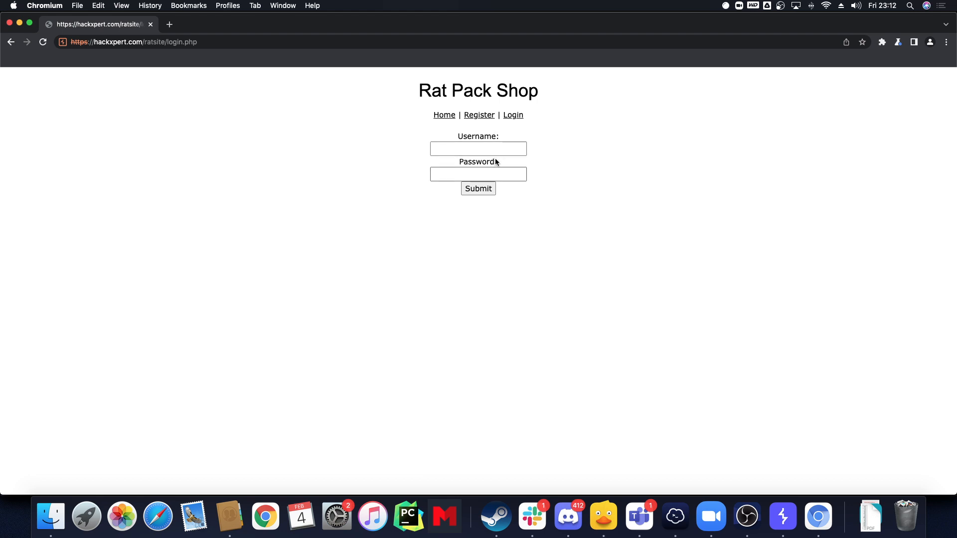
click(477, 149)
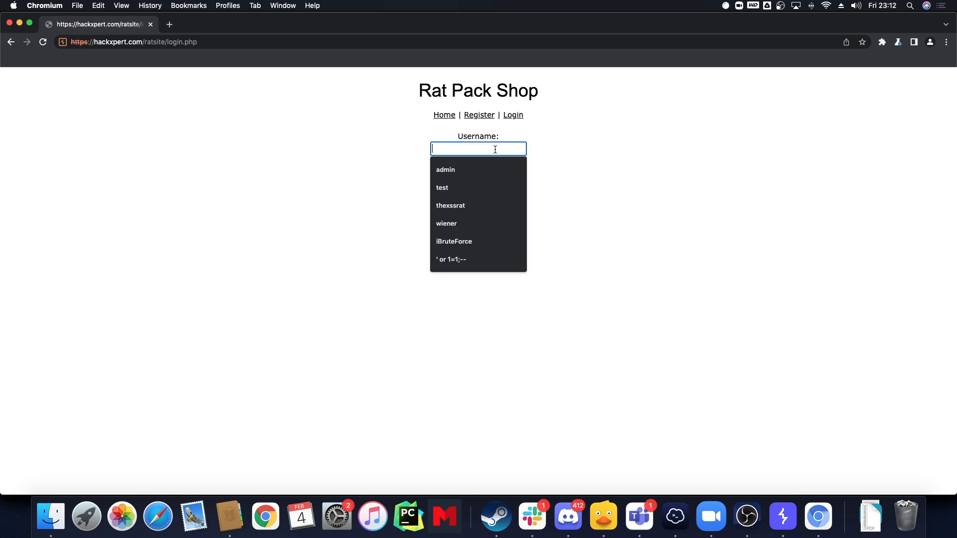
click(445, 170)
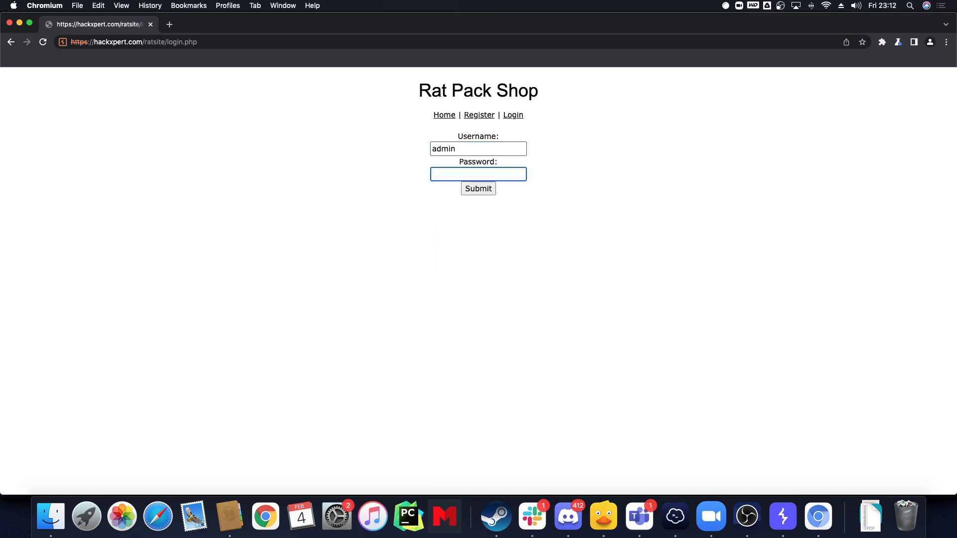
click(477, 148)
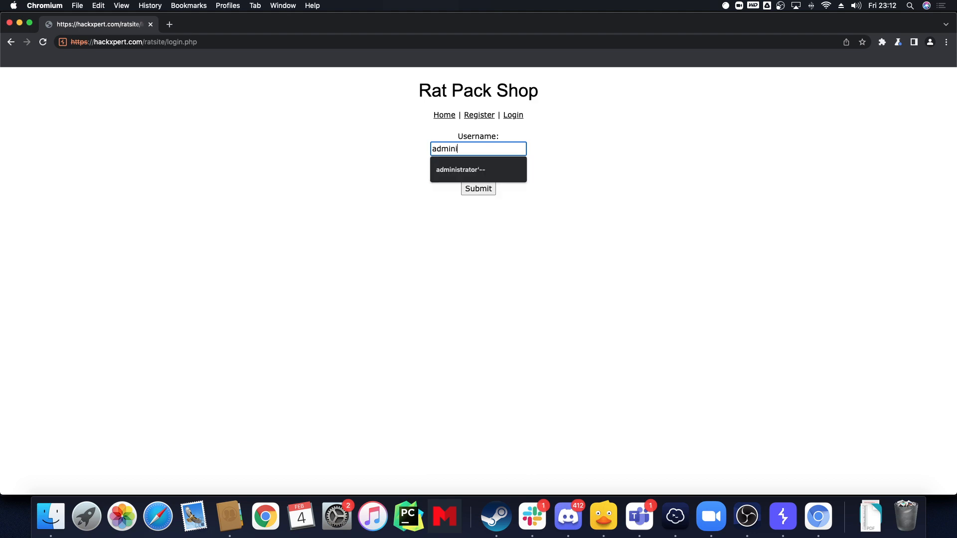
click(460, 170)
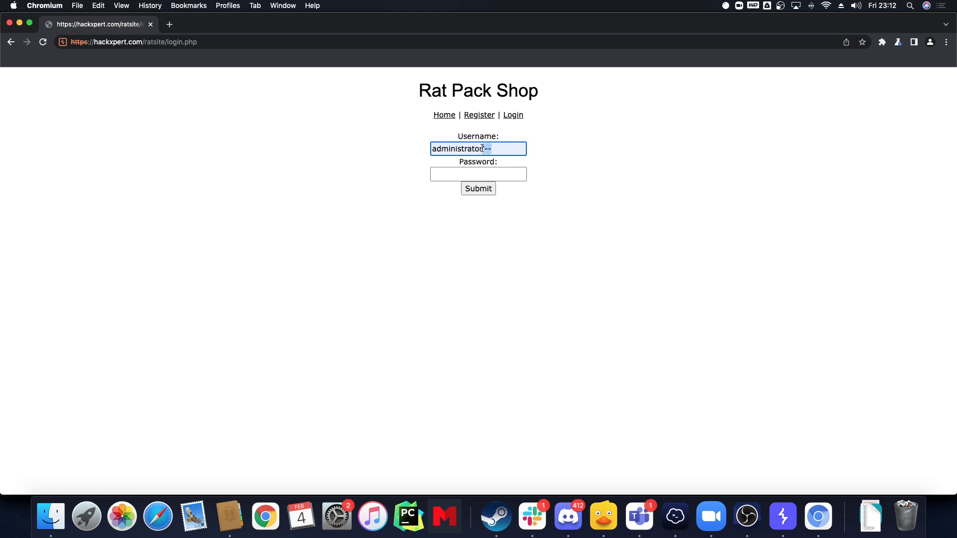
- Try usernames test and ratpackshop, then settle on admin
text(test)
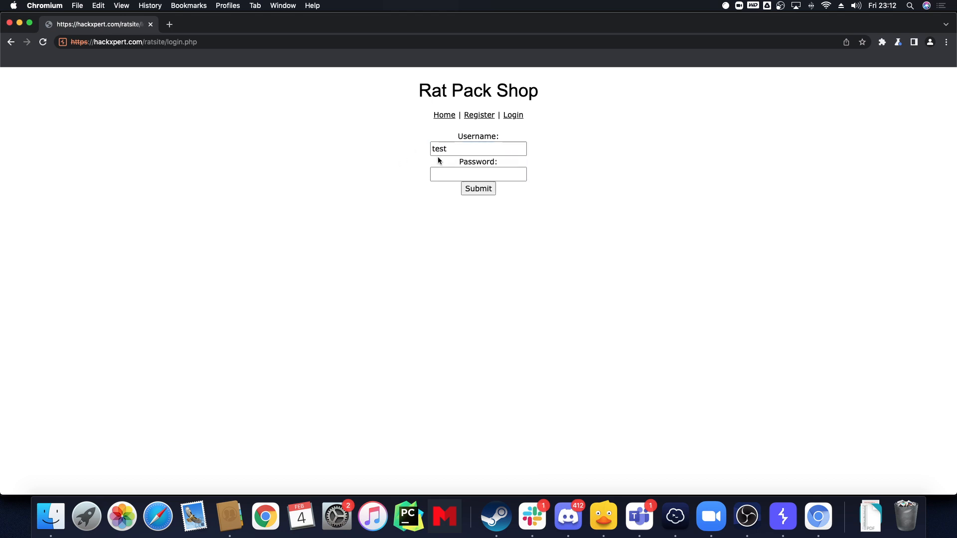
click(477, 149)
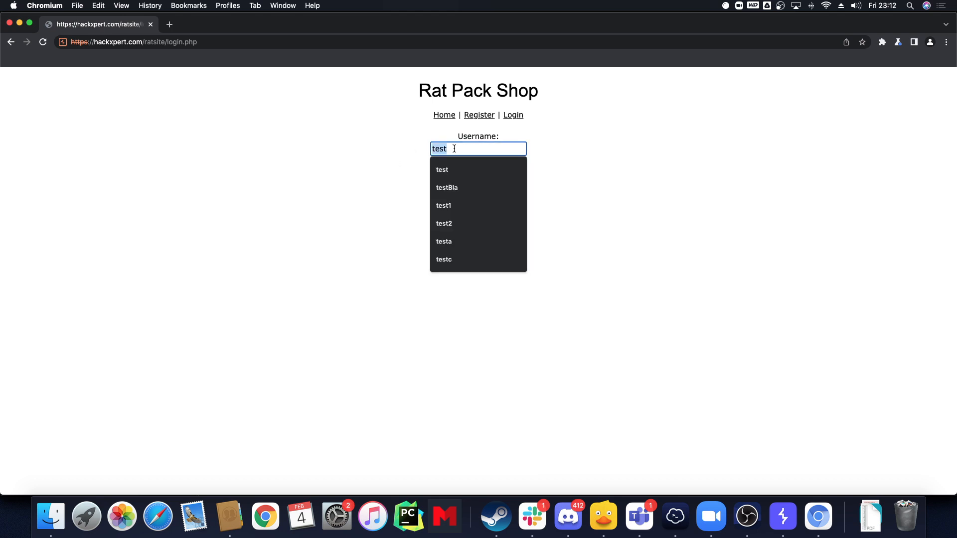
text(ratpack)
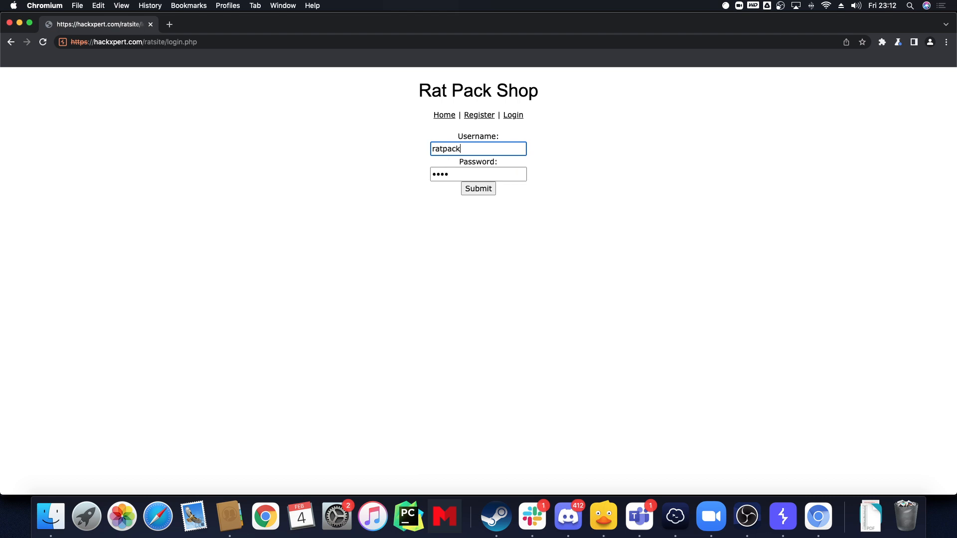
text(shop)
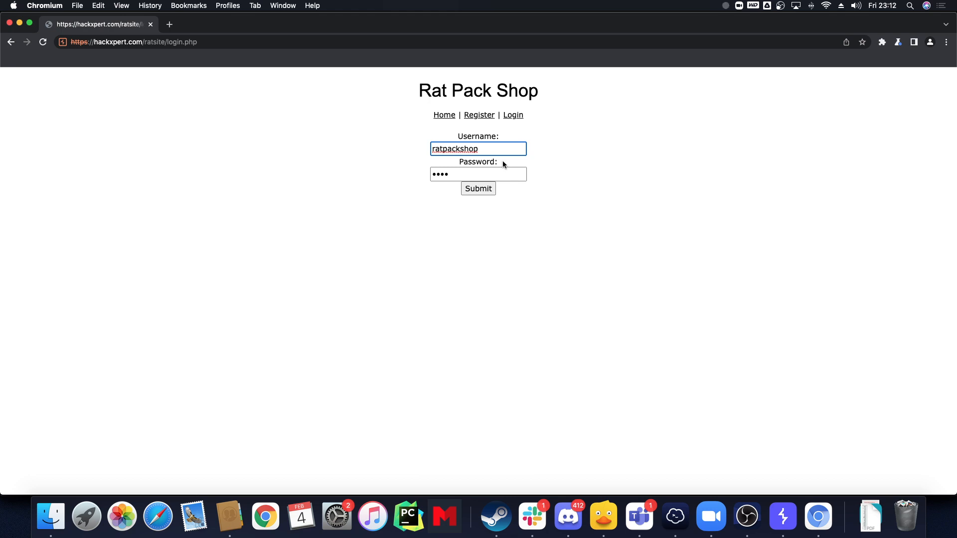
text(adm)
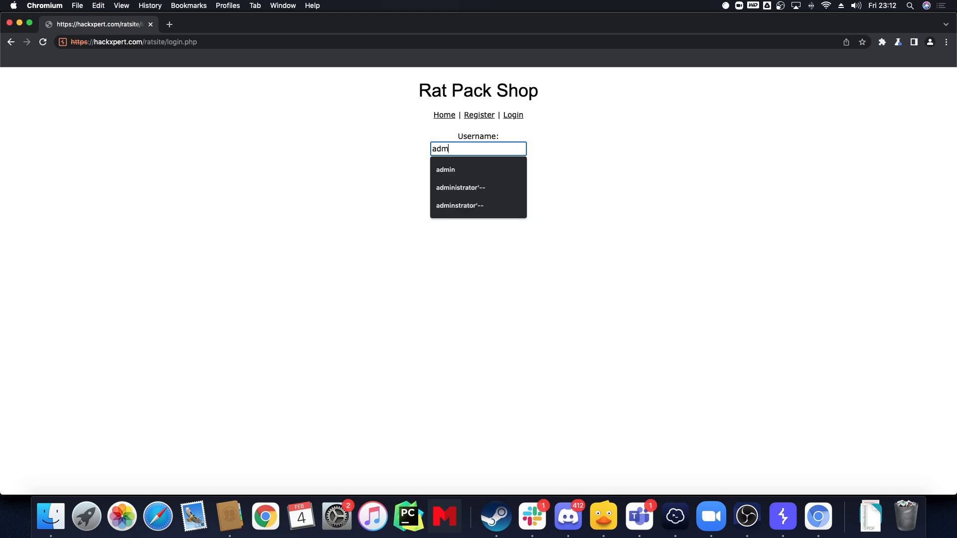
text(in)
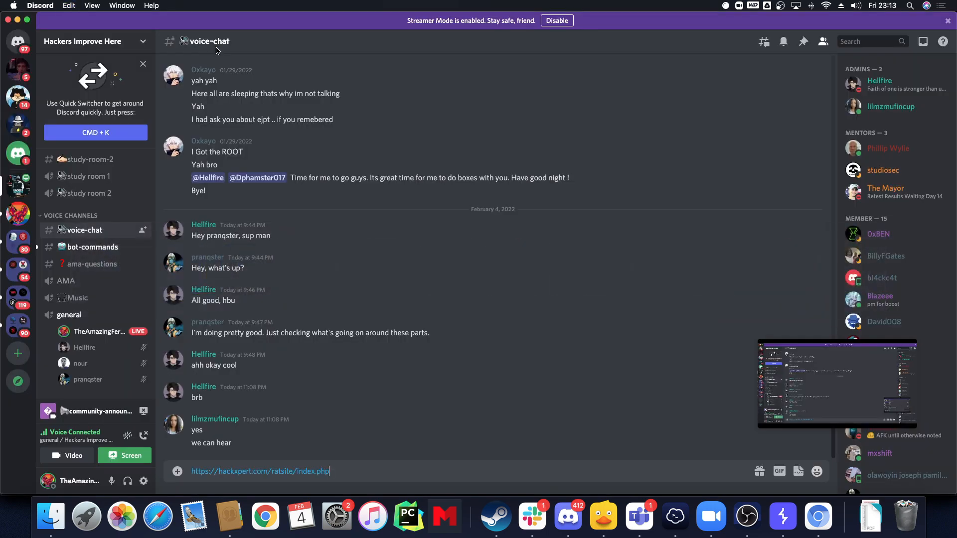
- Post the hackxpert.com/ratsite/index.php link in the voice-chat channel and return to the browser
click(260, 471)
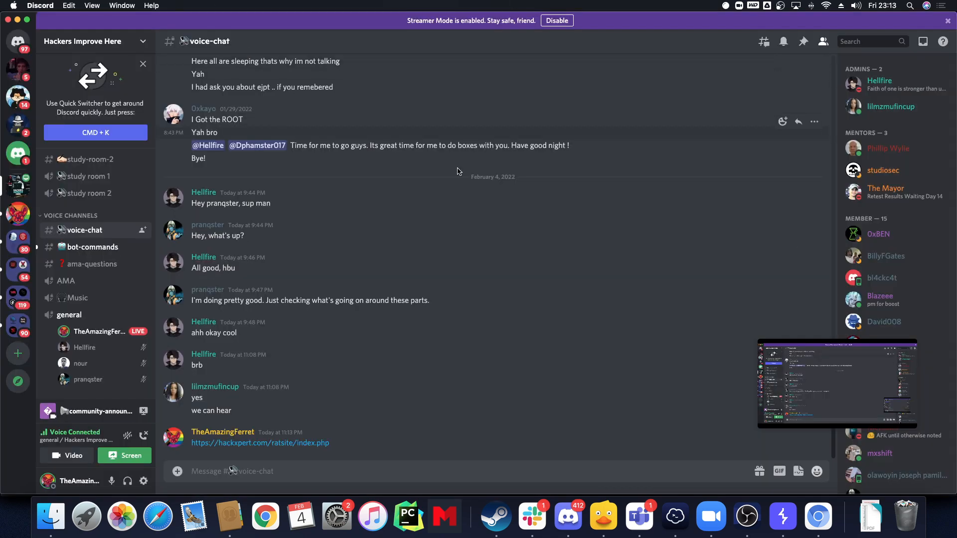
click(260, 443)
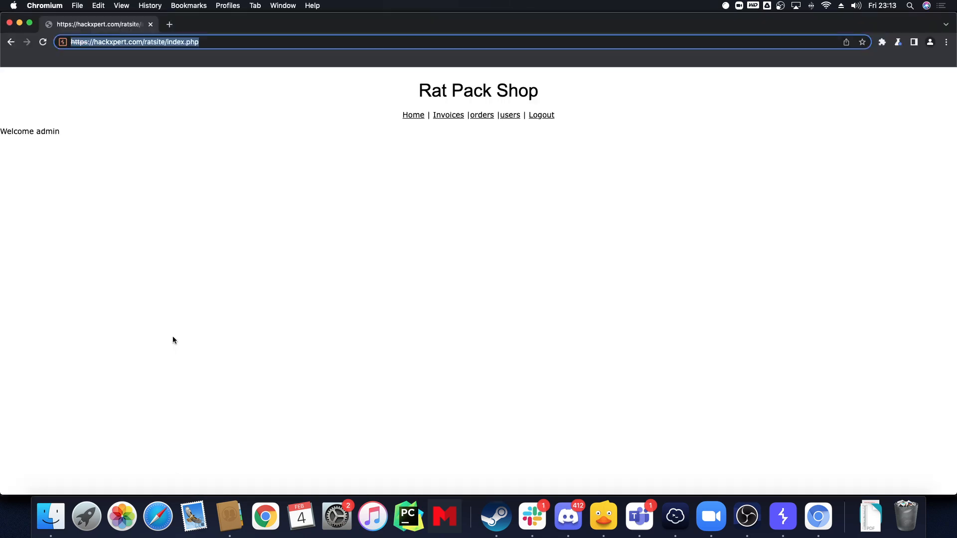
- Browse the users page, orders list and Create New Order form, then the Invoices table
click(510, 114)
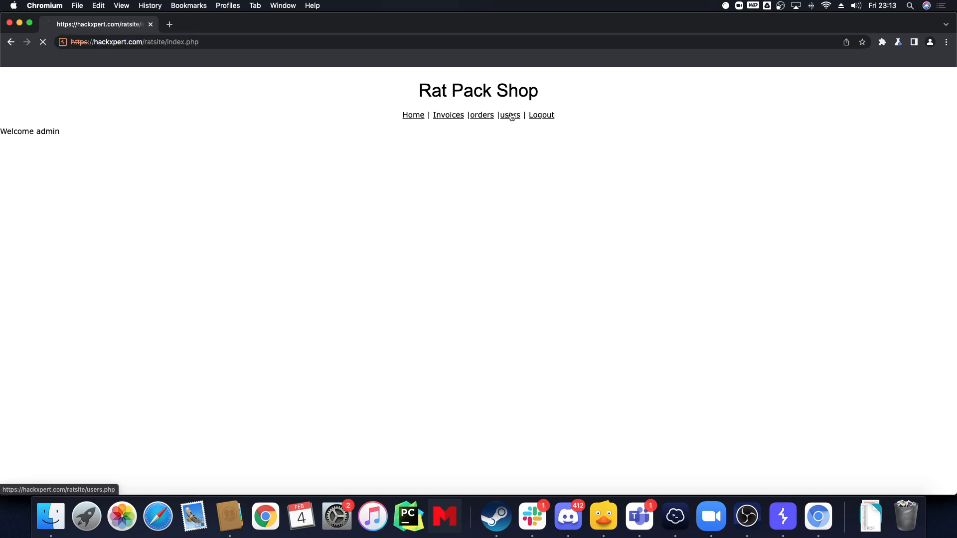
click(509, 114)
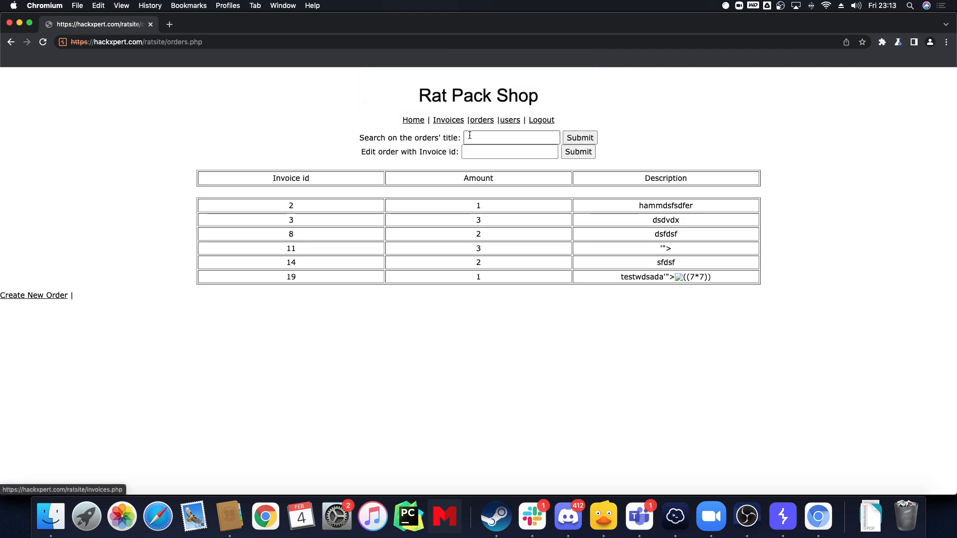
click(34, 295)
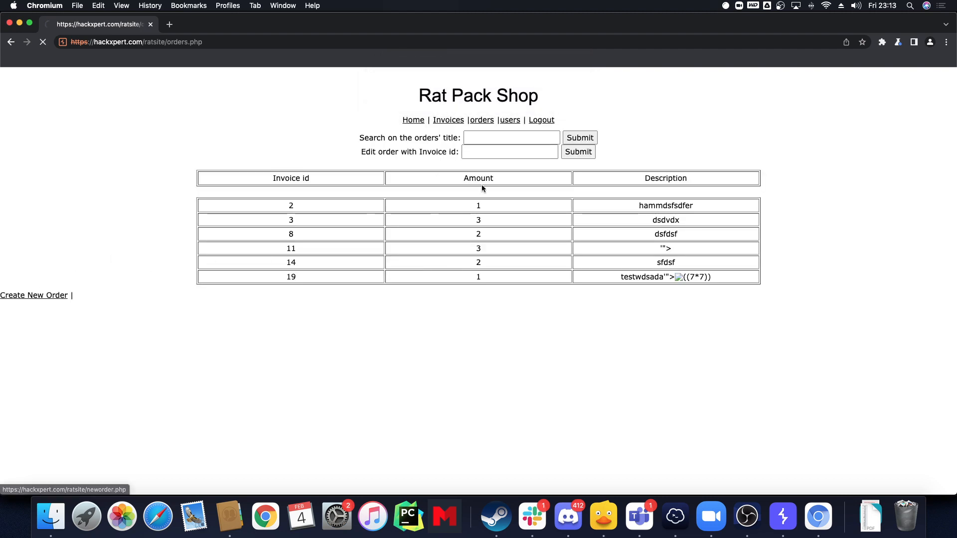
click(34, 295)
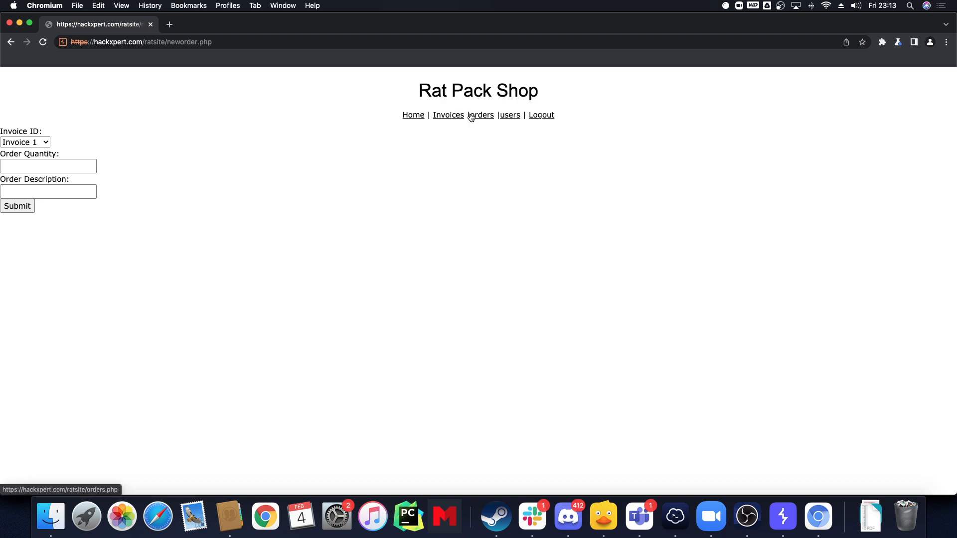
click(480, 114)
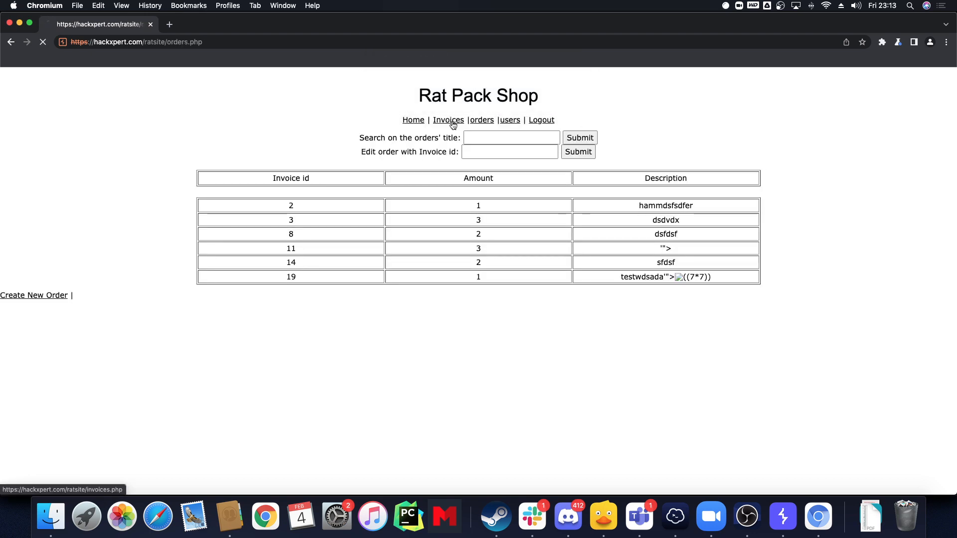
click(447, 119)
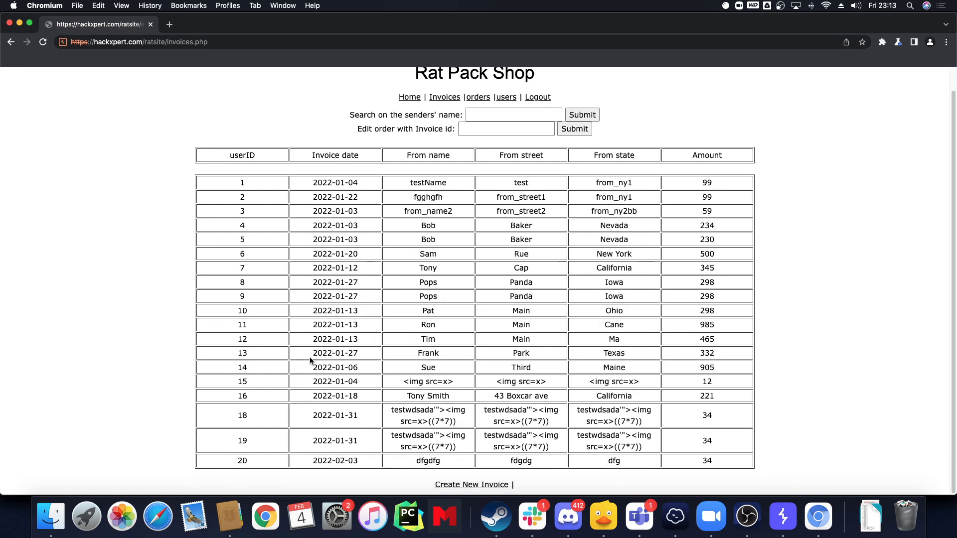
- Bring up and dismiss context menus on the invoices table and its row 6 date text
right_click(433, 366)
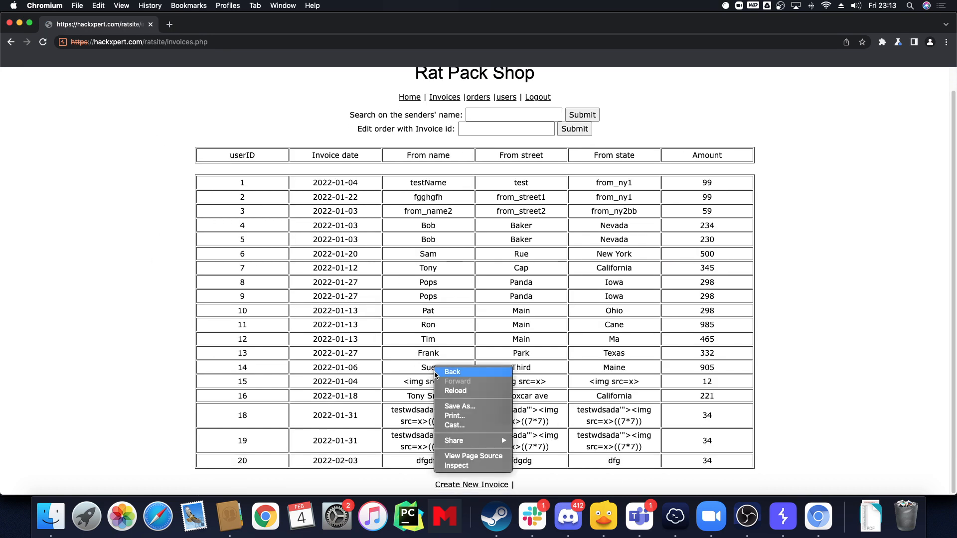
click(351, 254)
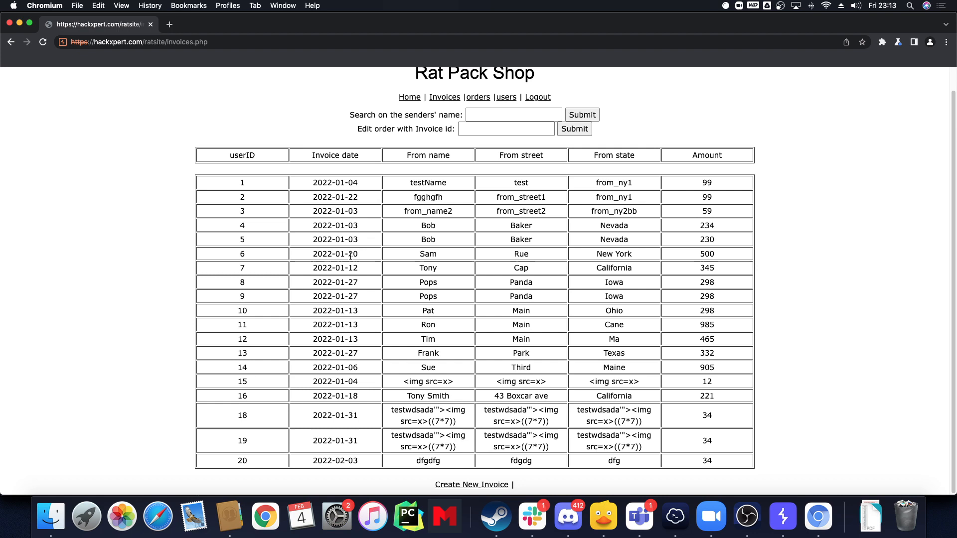
right_click(353, 253)
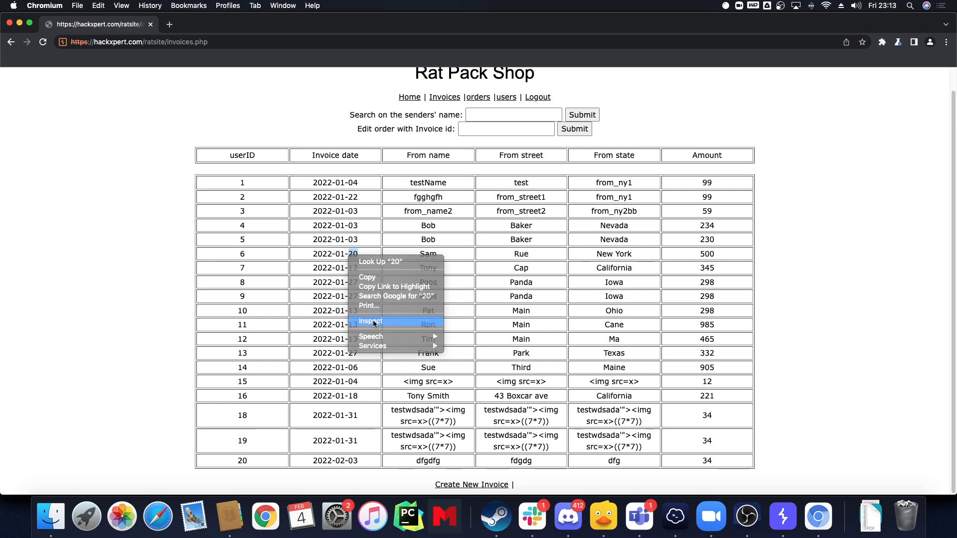
click(369, 322)
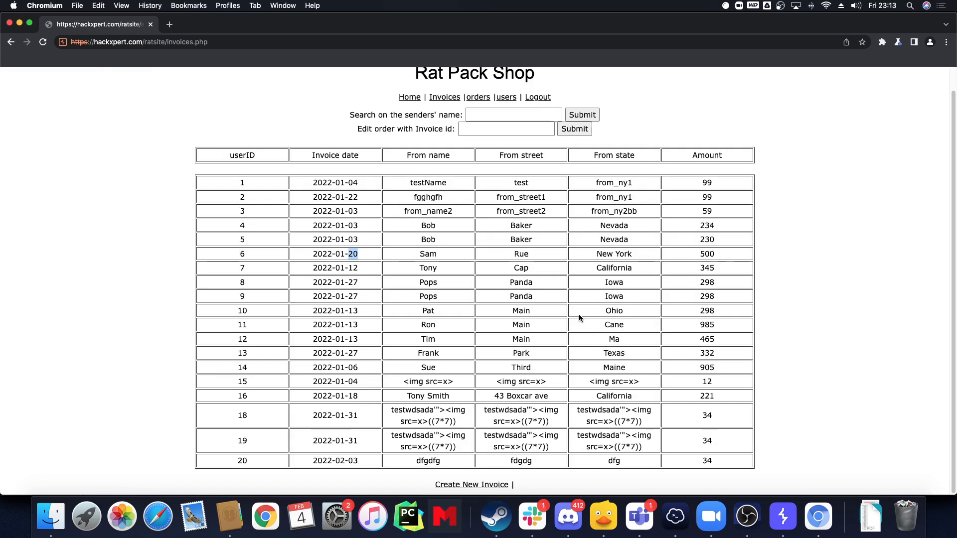
- Search invoices by senders' name for hth, then for the "><img src=x>${7*7} payload
click(505, 129)
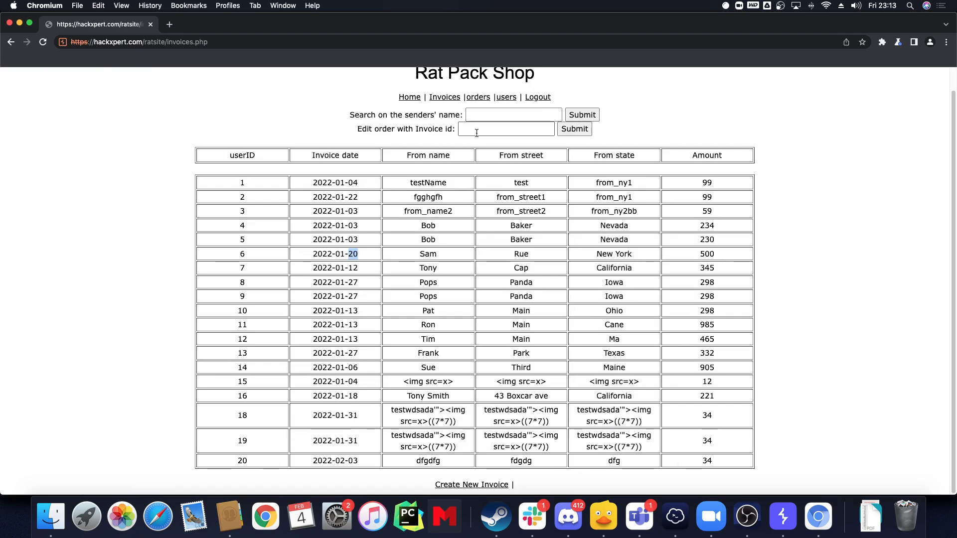
text(hth)
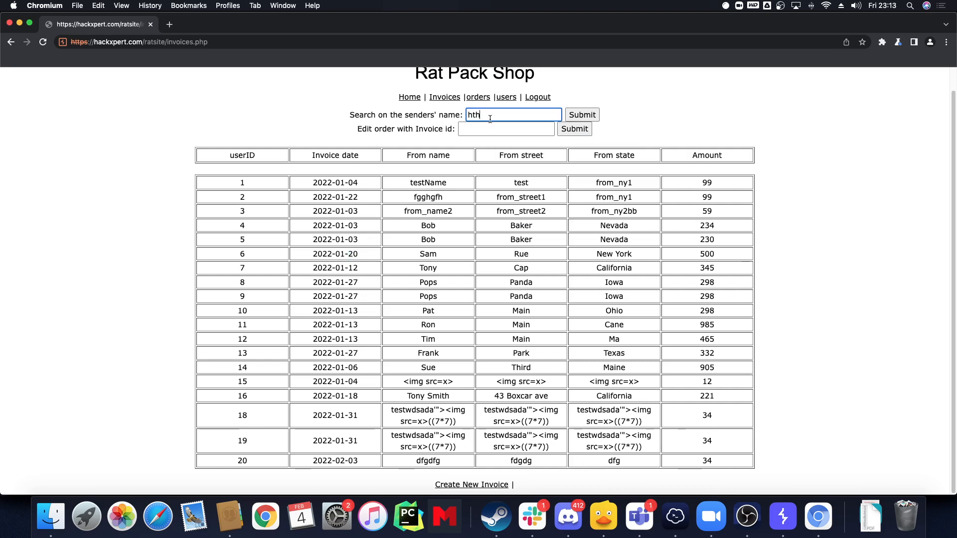
click(580, 115)
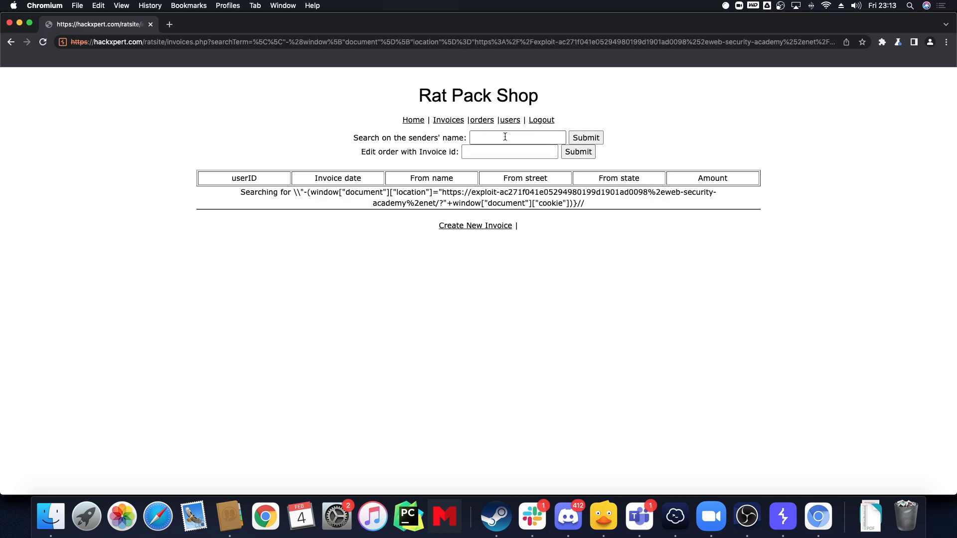
text("><img src=x>${7*7})
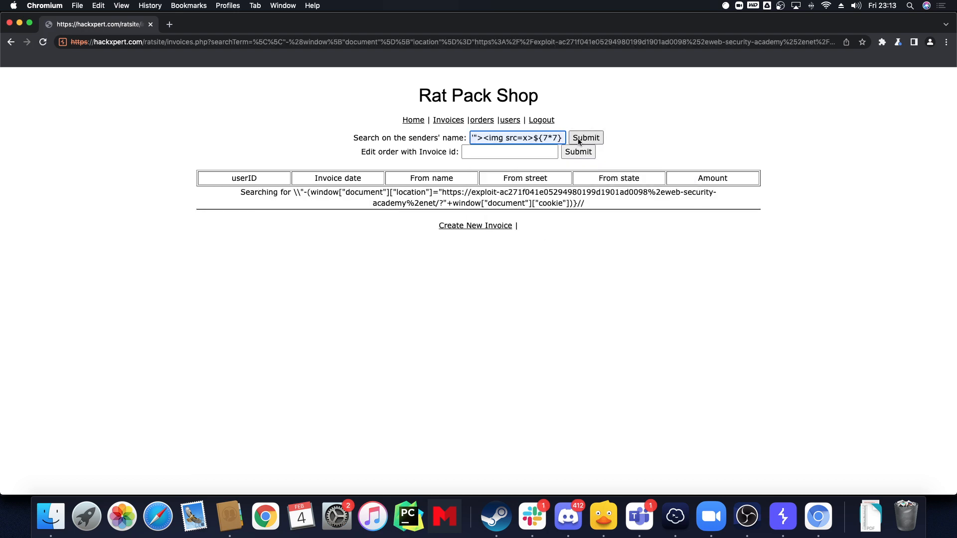
click(584, 138)
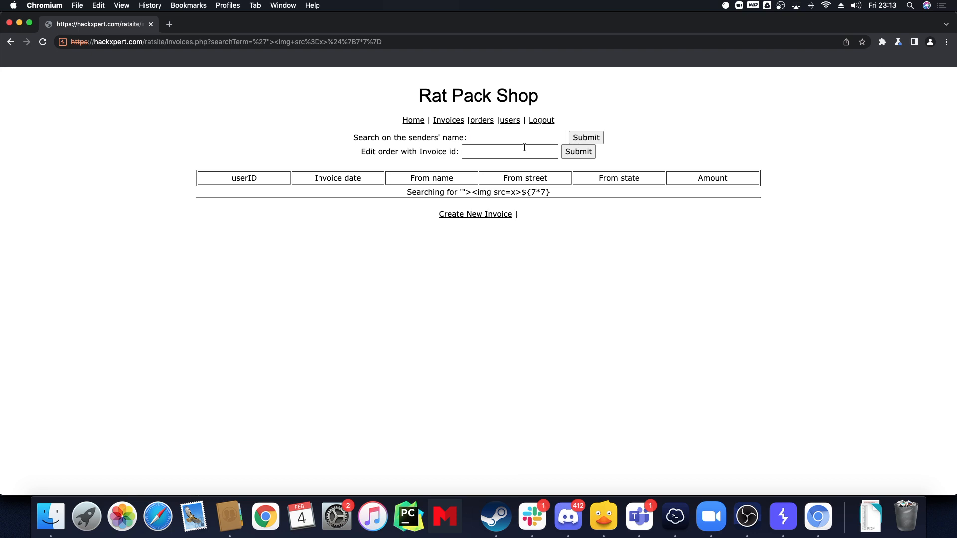
mouse_move(610, 209)
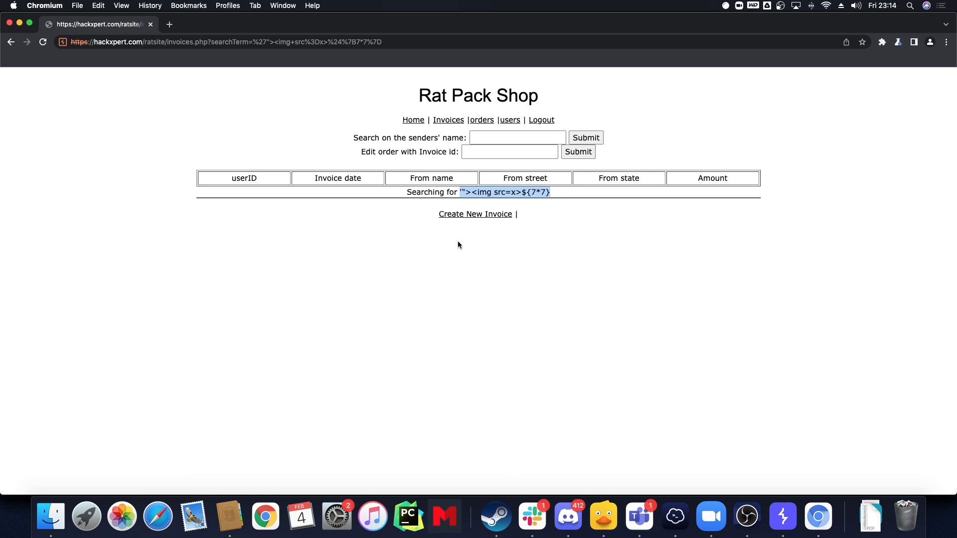
mouse_move(465, 238)
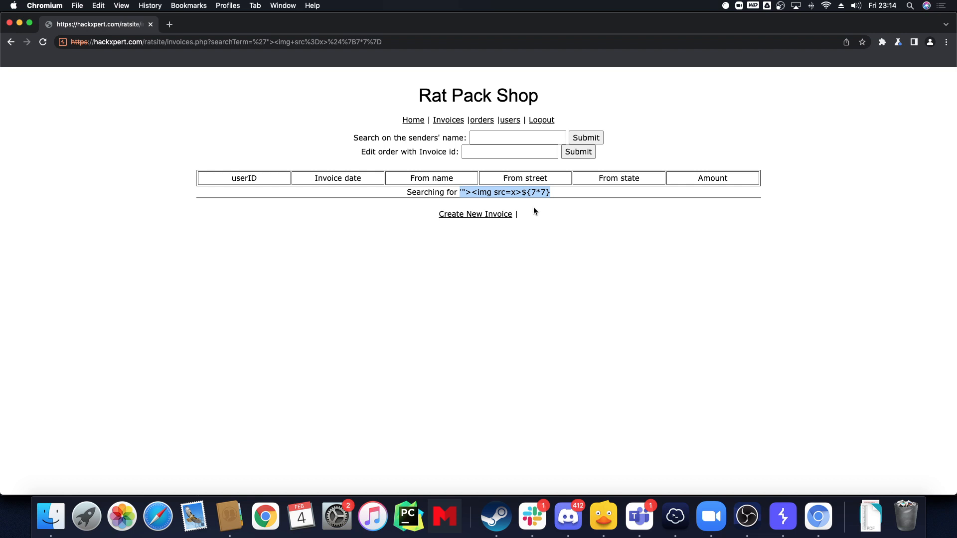
mouse_move(551, 211)
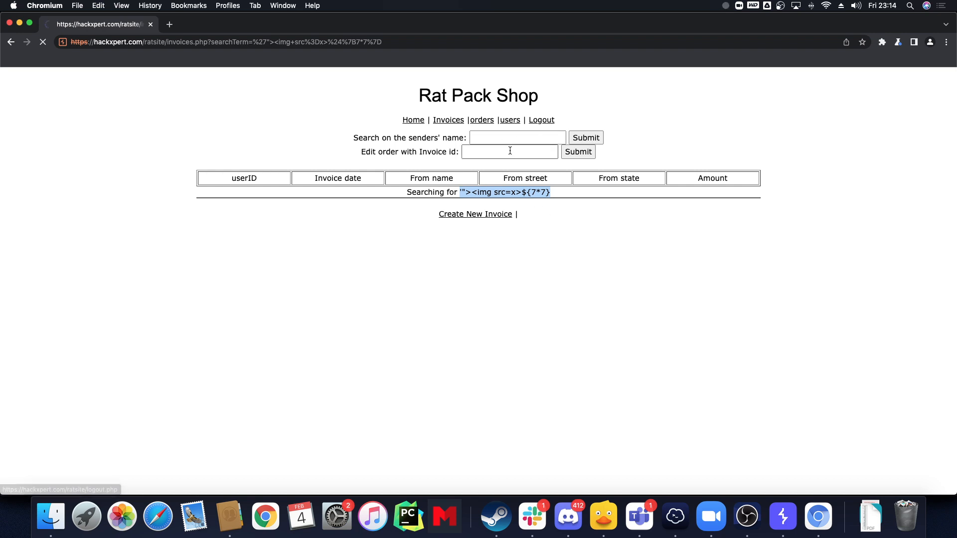
- Log out, register a user named "><img src=x>${7*7}e with a password, and sign in as it
click(540, 119)
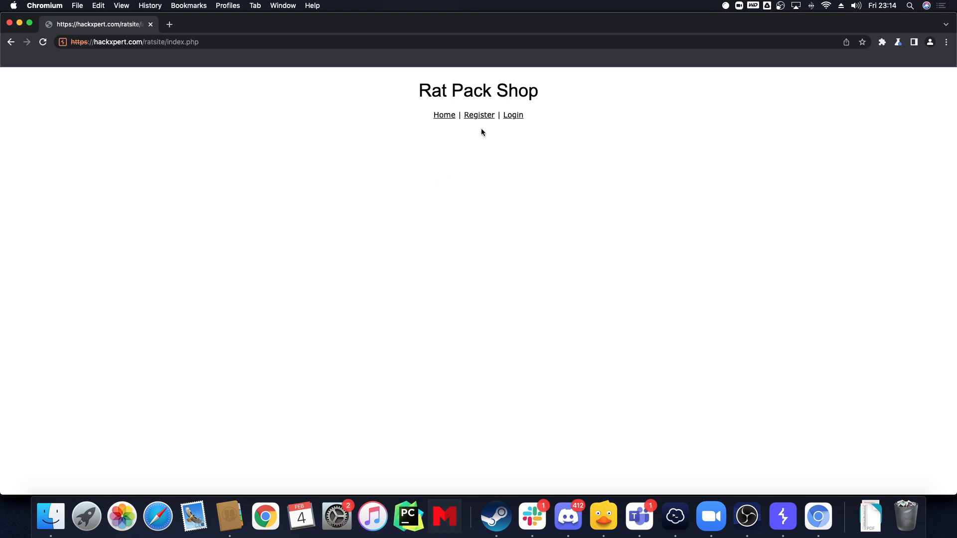
click(479, 114)
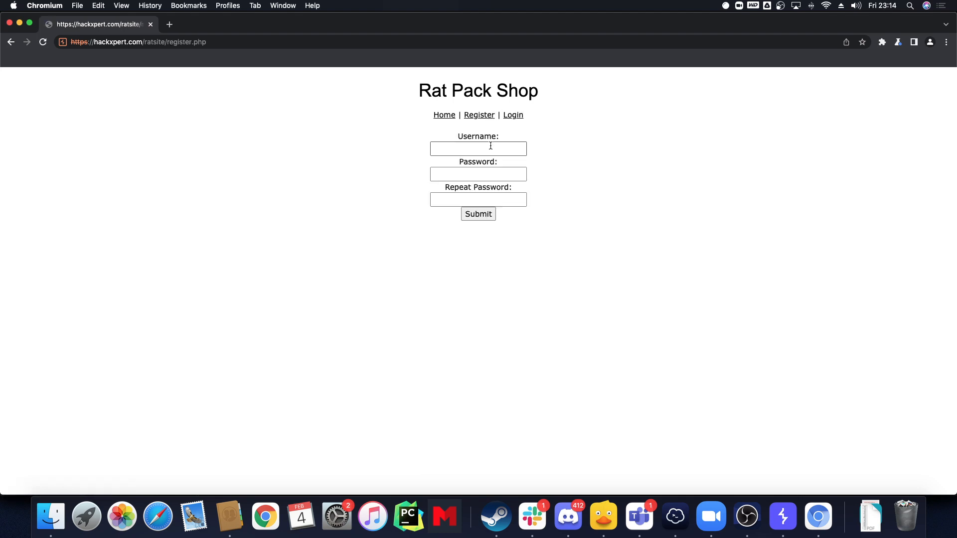
text("><img src=x>${7*7}e)
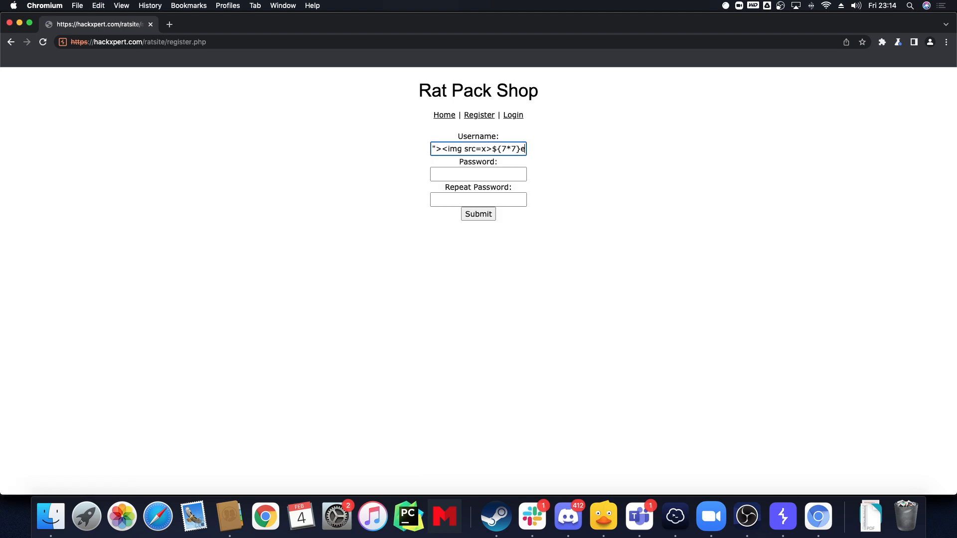
text(32ra)
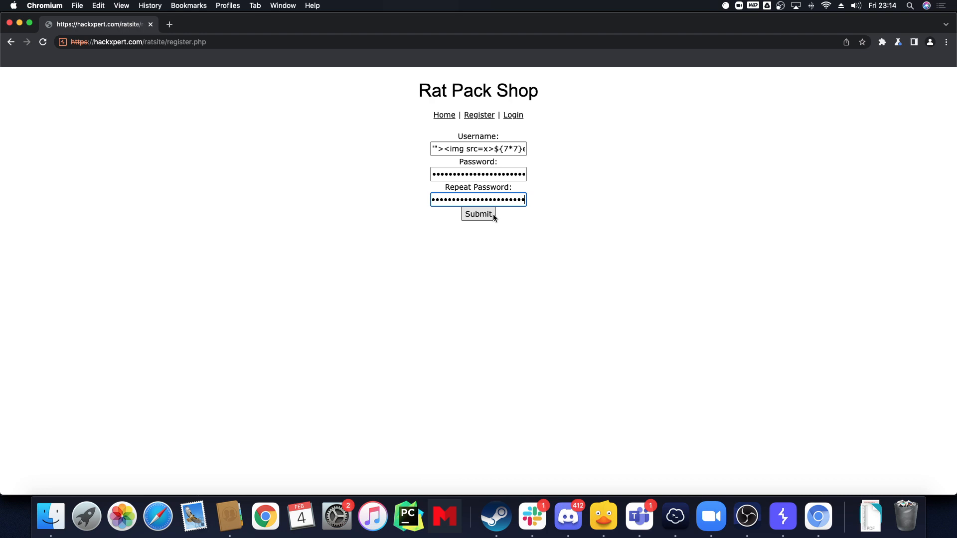
click(477, 213)
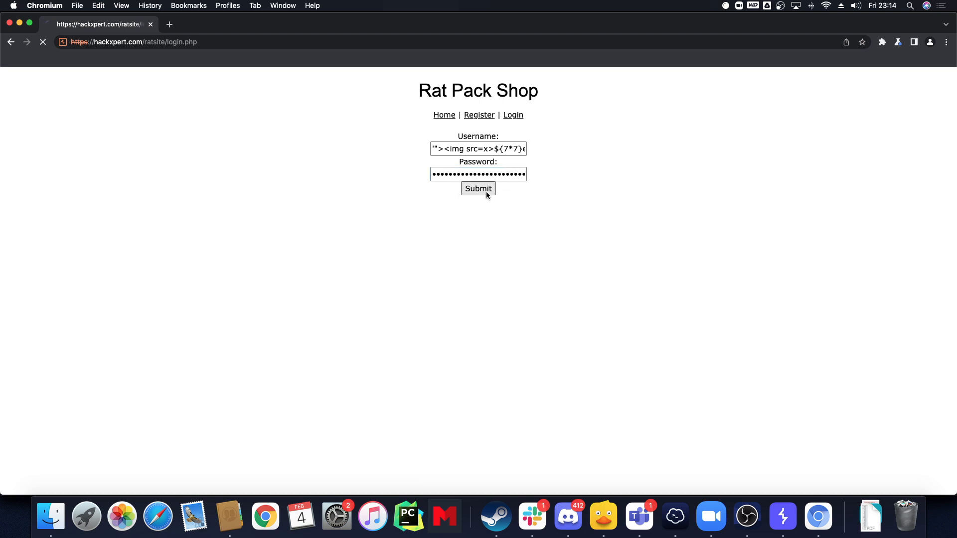
click(477, 188)
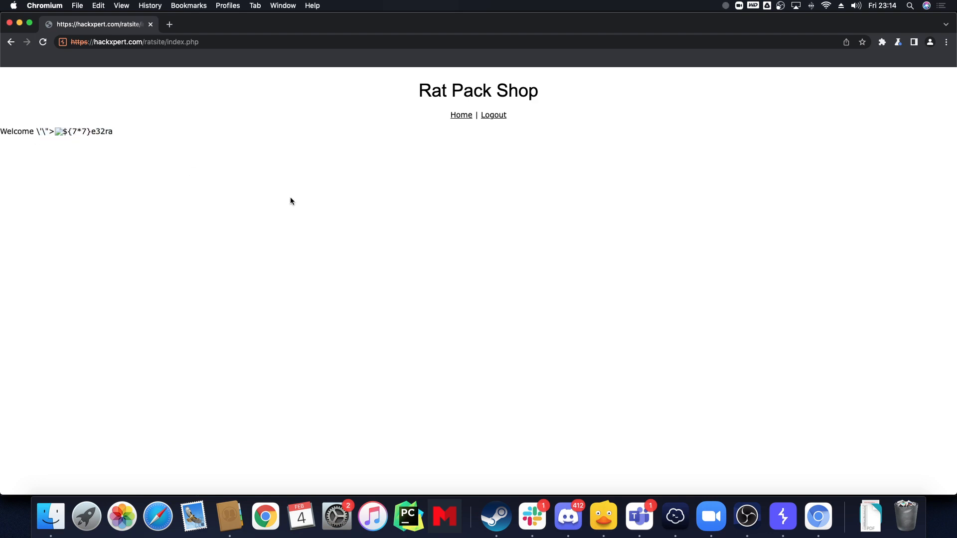
mouse_move(606, 296)
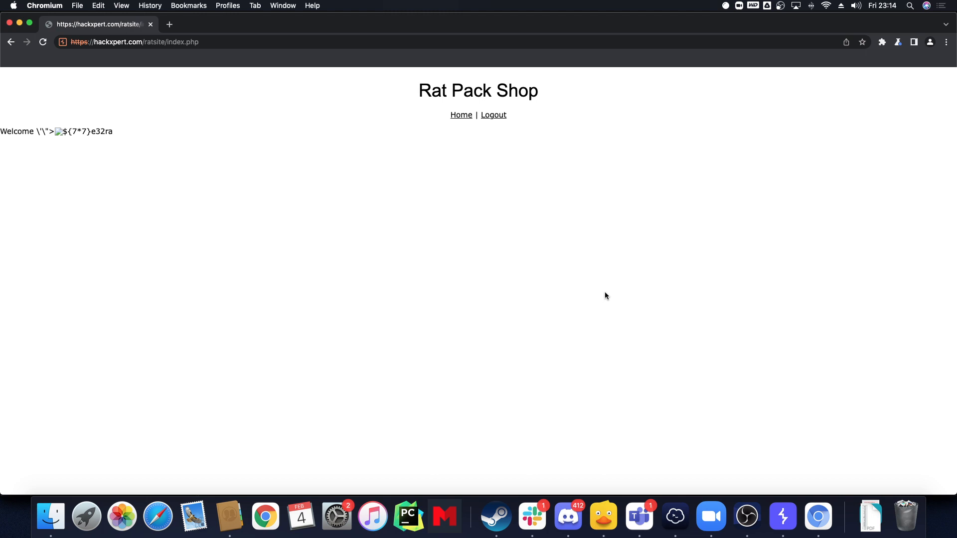
mouse_move(75, 183)
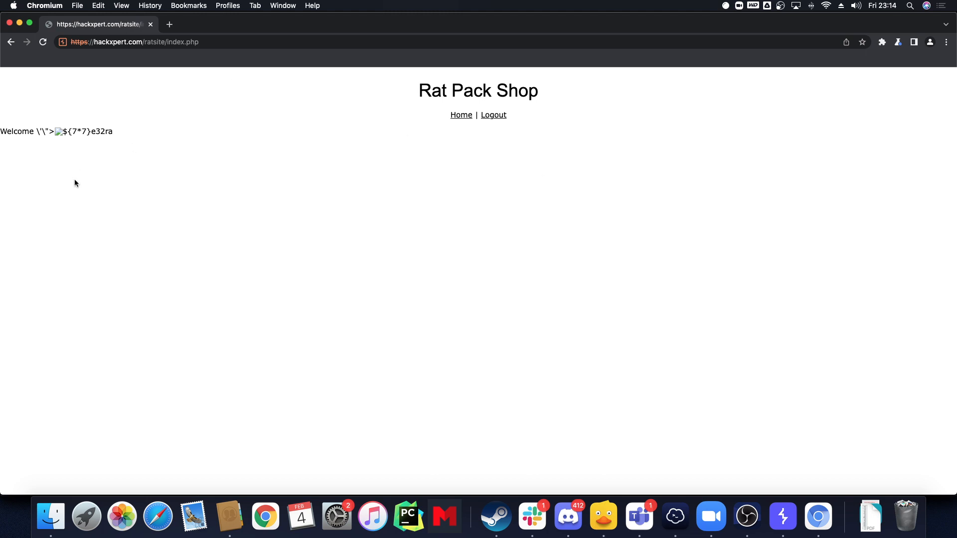
- Log out of the payload account and sign back in as admin
click(461, 115)
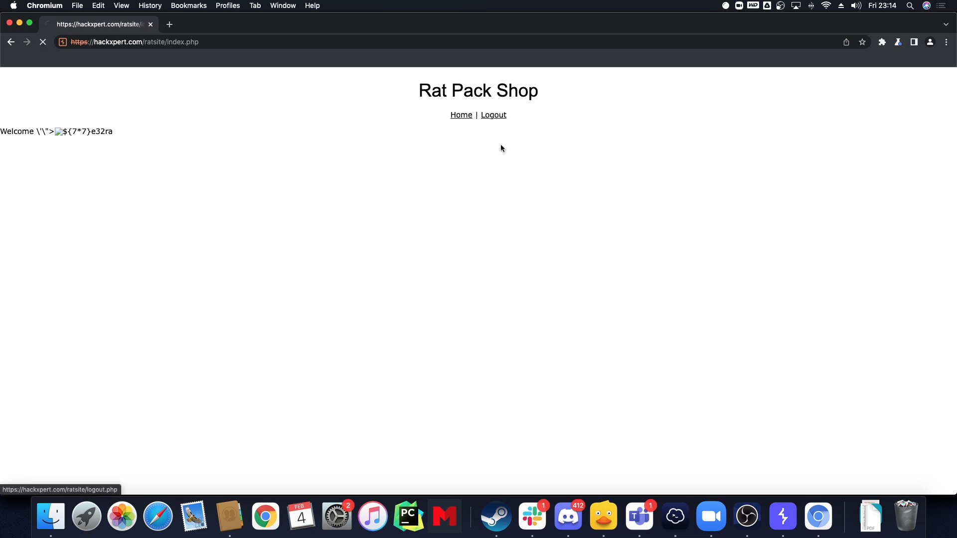
click(493, 114)
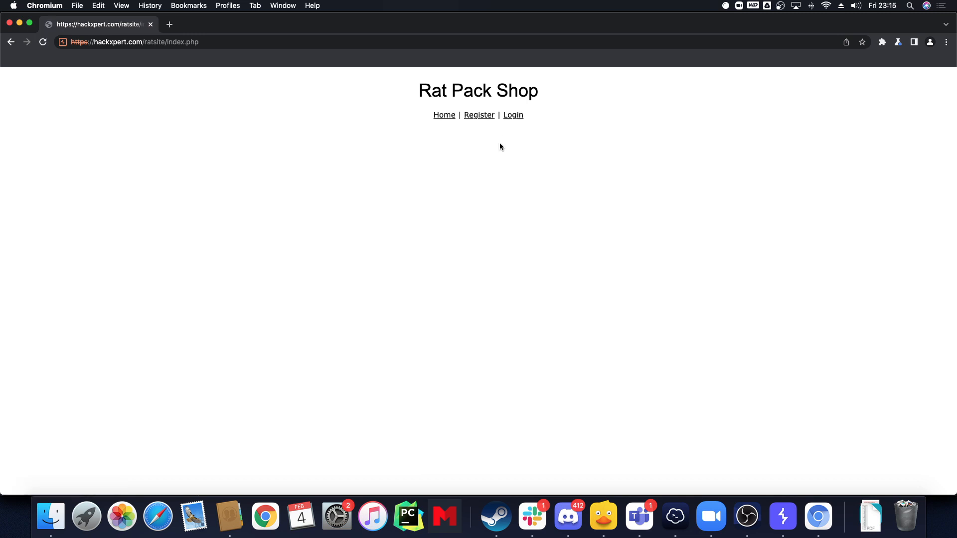
mouse_move(508, 133)
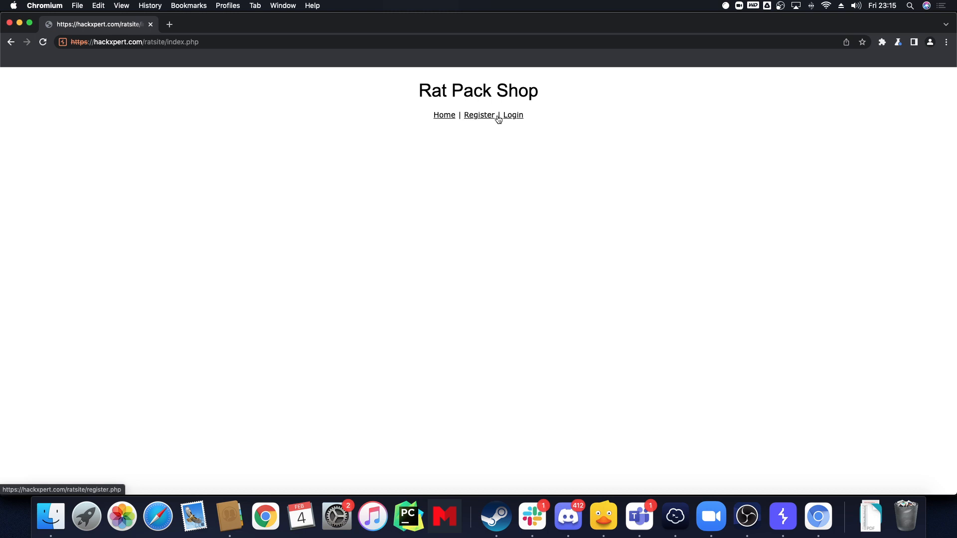
click(512, 115)
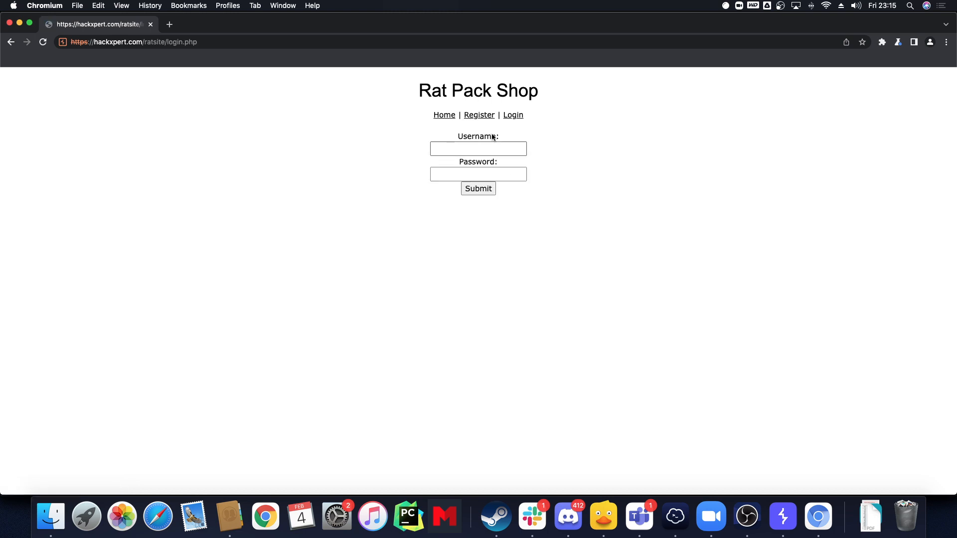
text(admin)
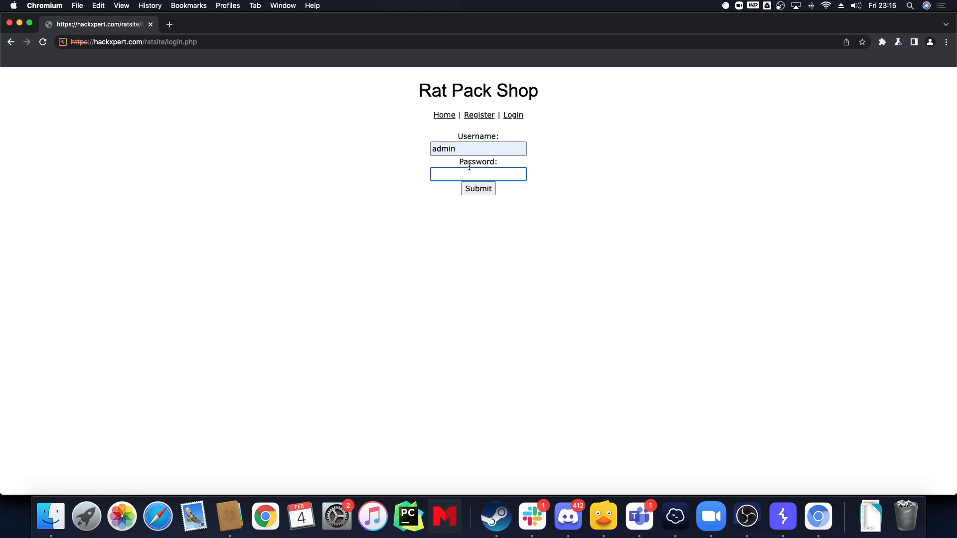
click(477, 188)
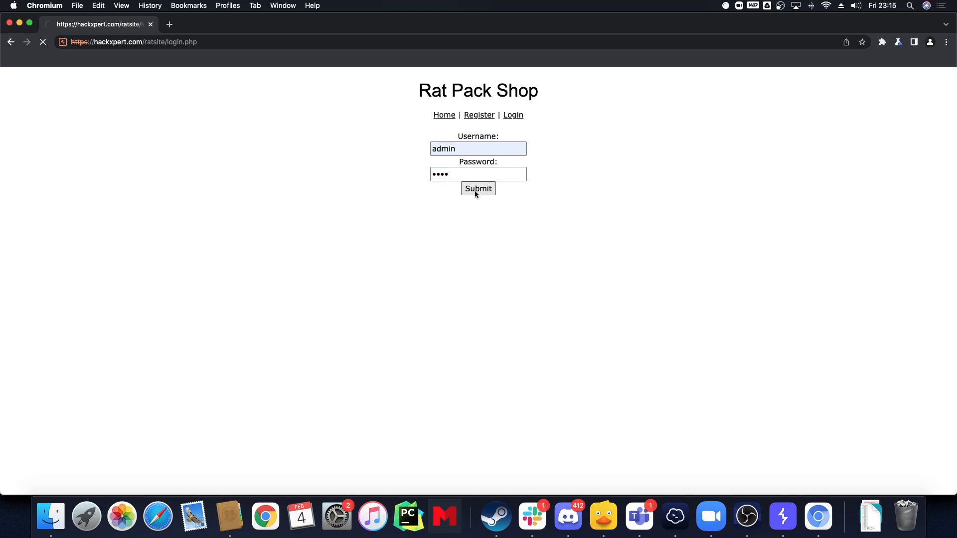
click(478, 188)
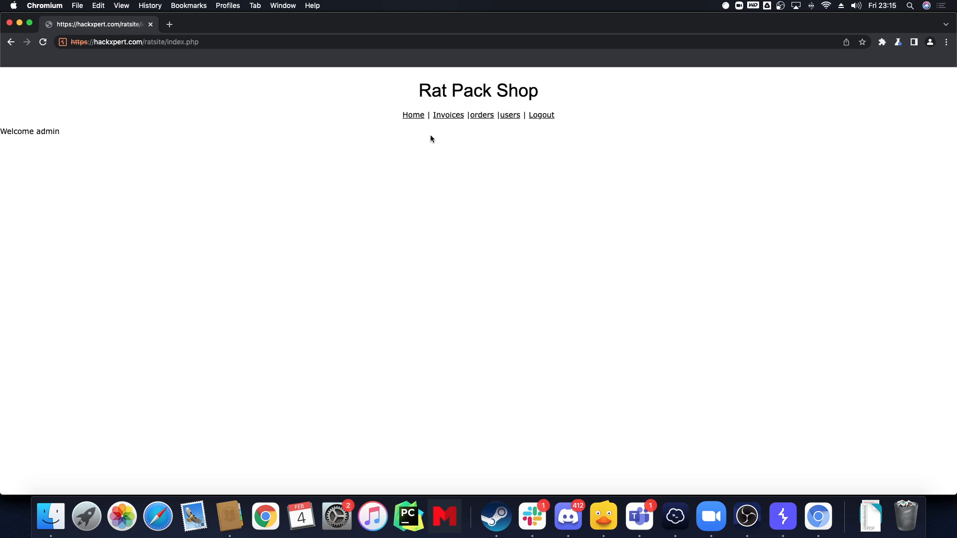
- From Invoices, submit invoice id 1 to view its edit form, then return to the invoice list
click(447, 114)
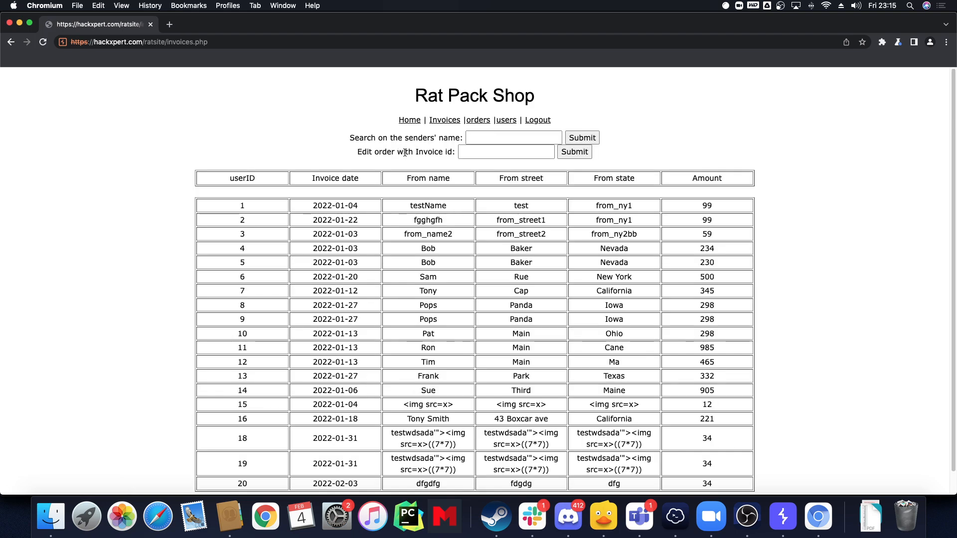
text(sdfsdfsdf)
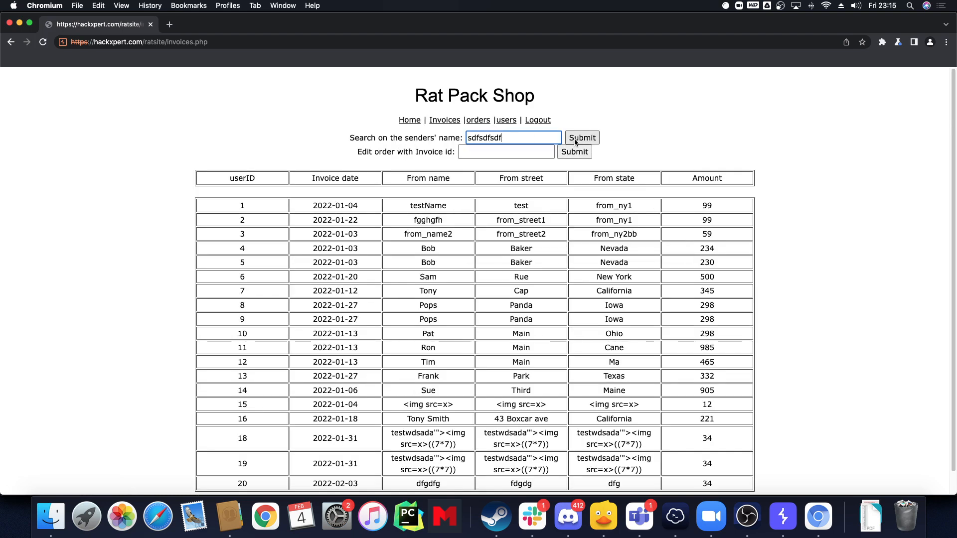
text(1)
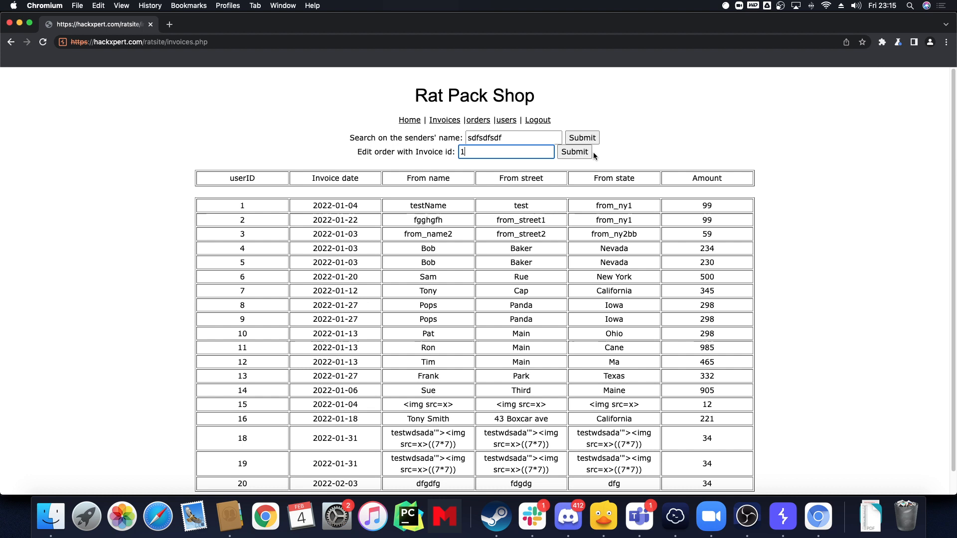
click(574, 151)
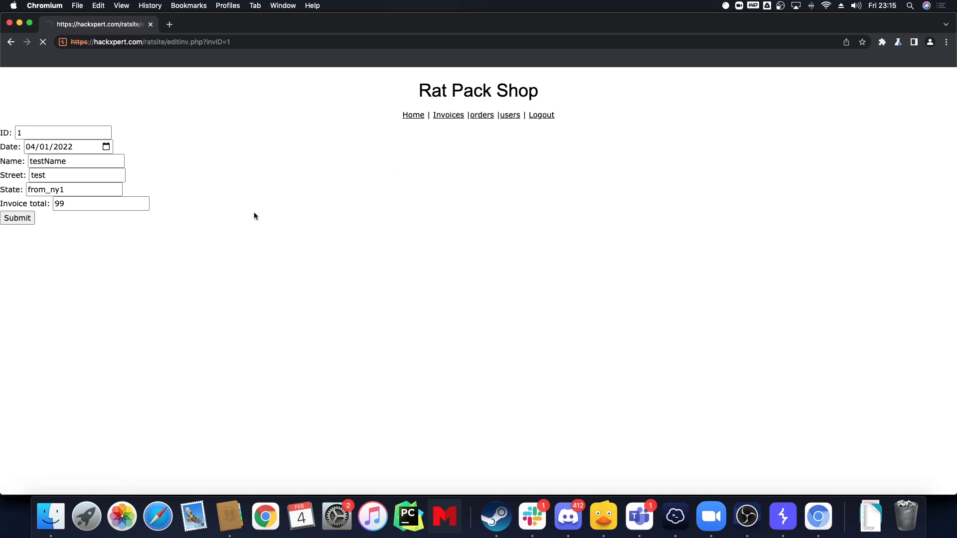
click(448, 114)
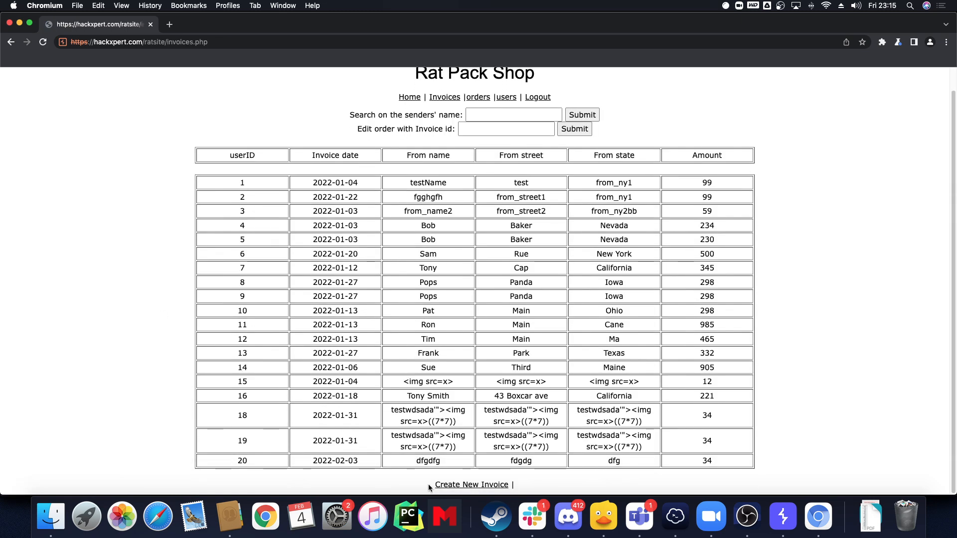
- Fill the new invoice with payload testwdsada"><img src=x>((7*7)) and total 123123
click(471, 484)
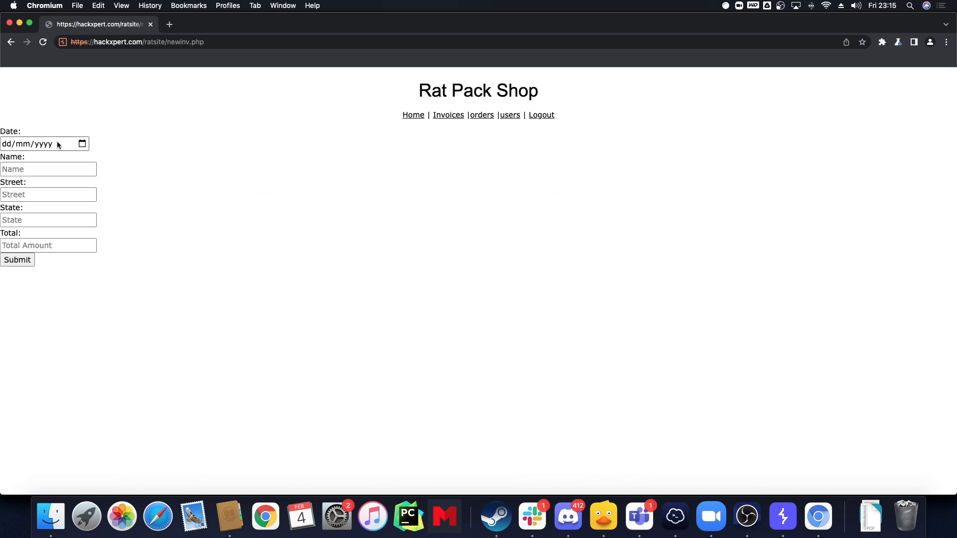
text(testwdsada"><img src=x>((7*7)))
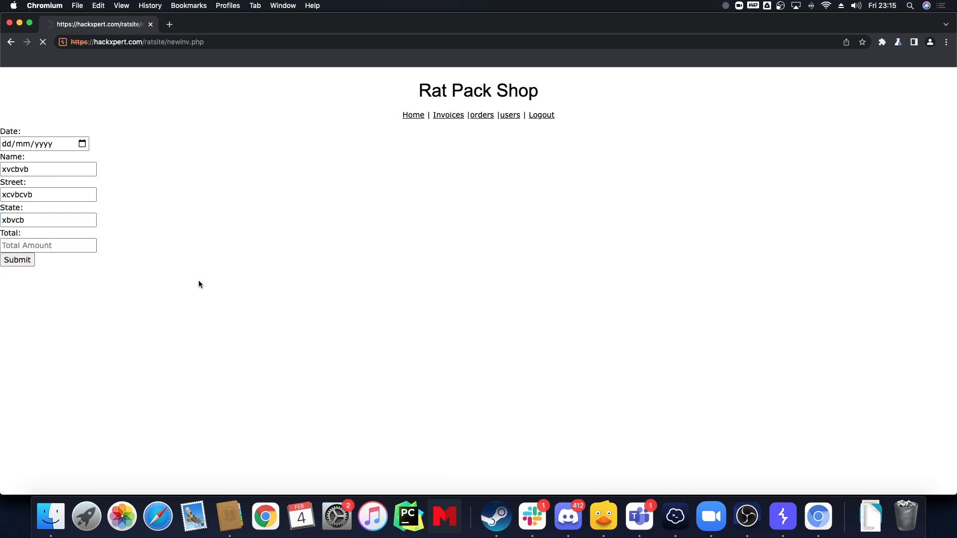
mouse_move(398, 324)
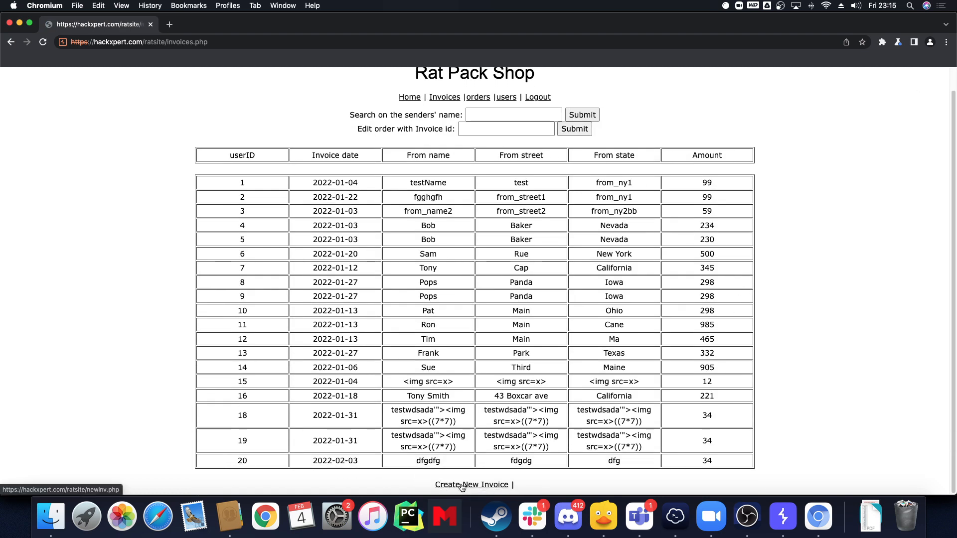
click(471, 484)
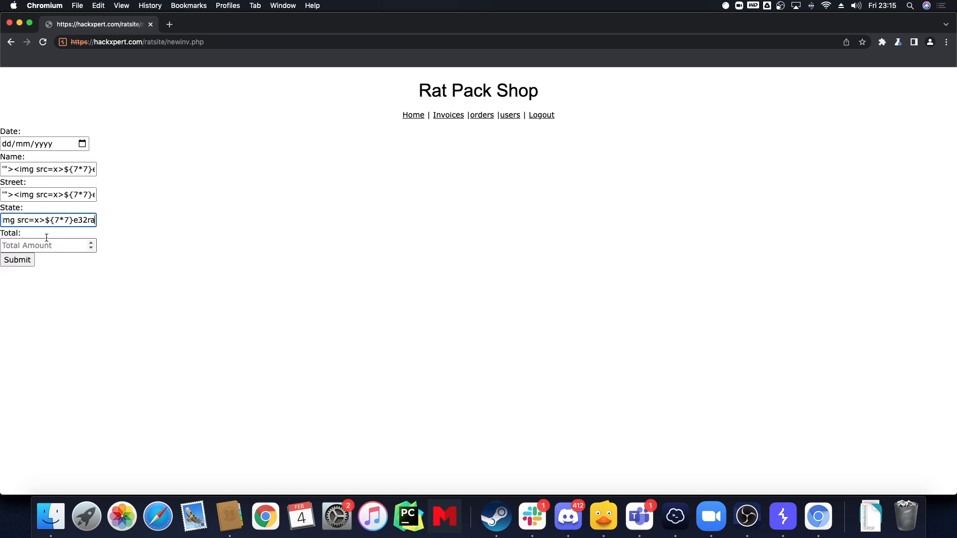
text(123123)
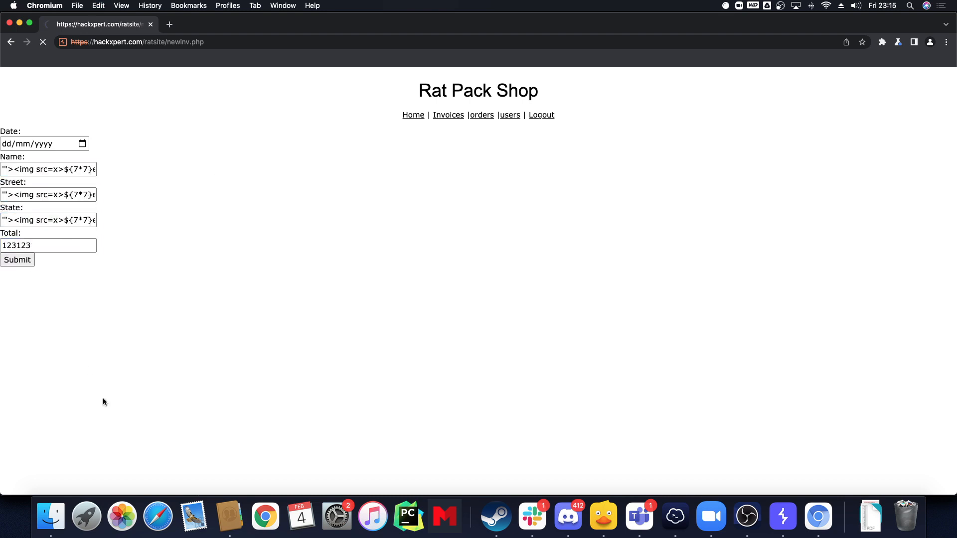
mouse_move(116, 429)
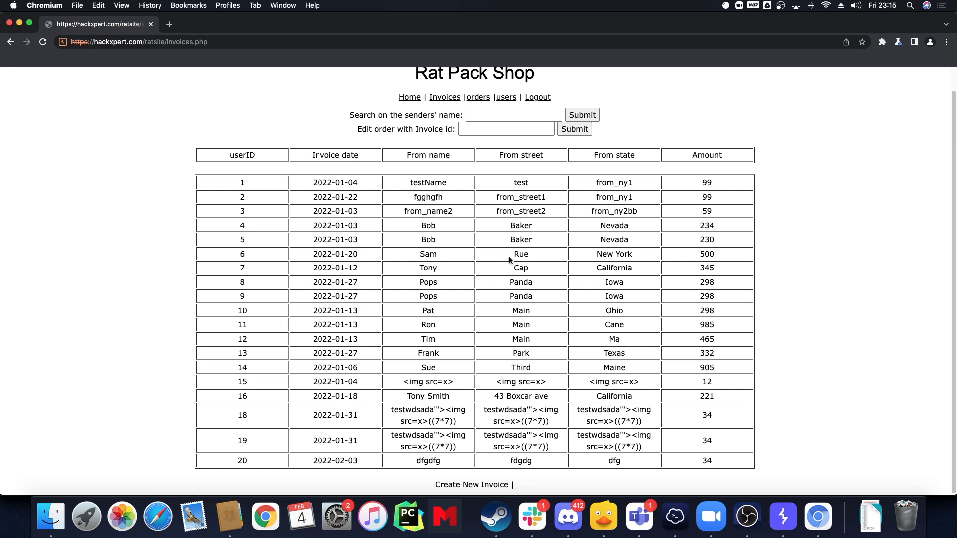
mouse_move(478, 96)
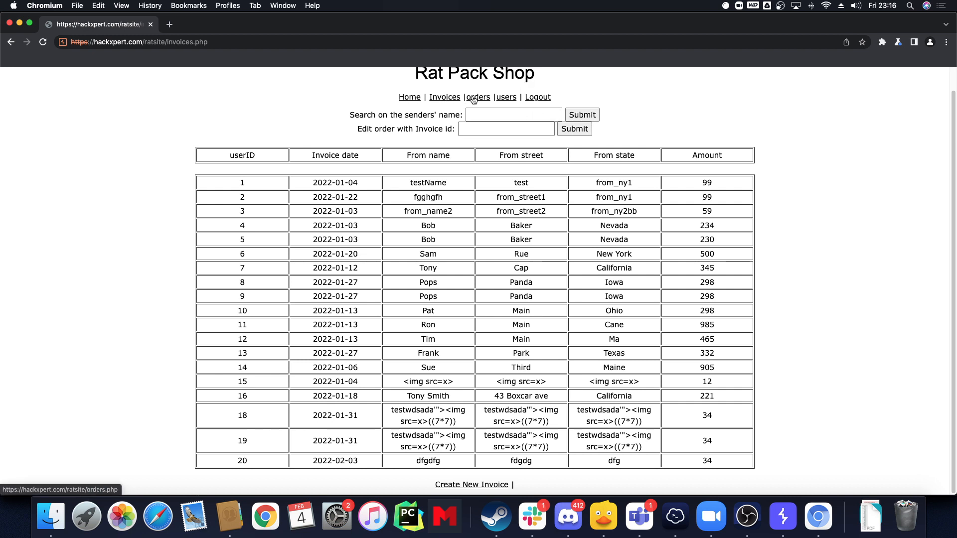
- Create an order with quantity -1 and description "><img src=x>${7*7}
click(477, 97)
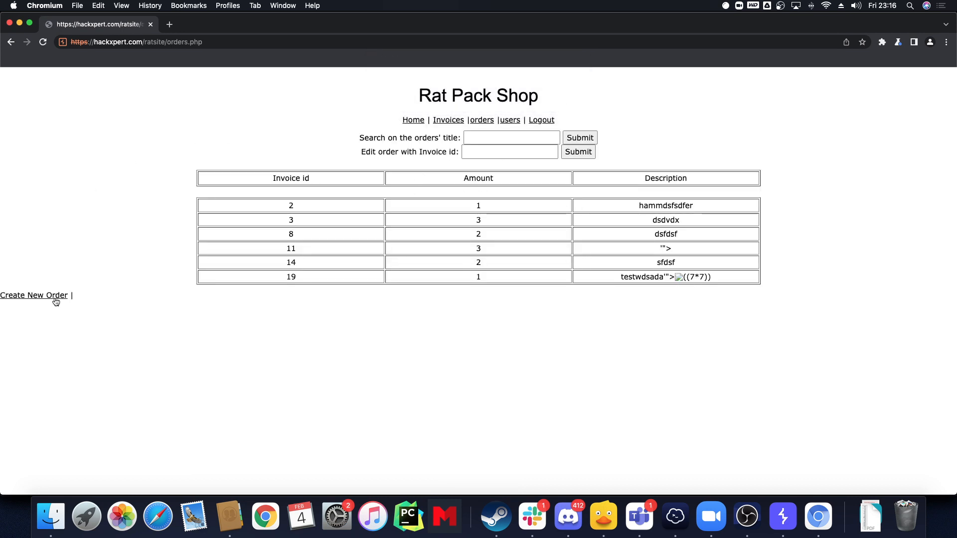
click(34, 295)
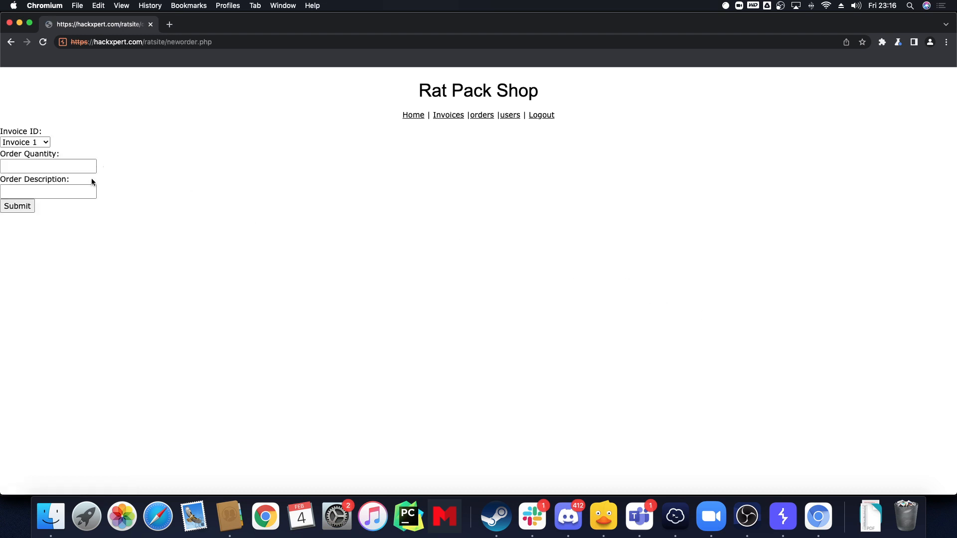
text(-1)
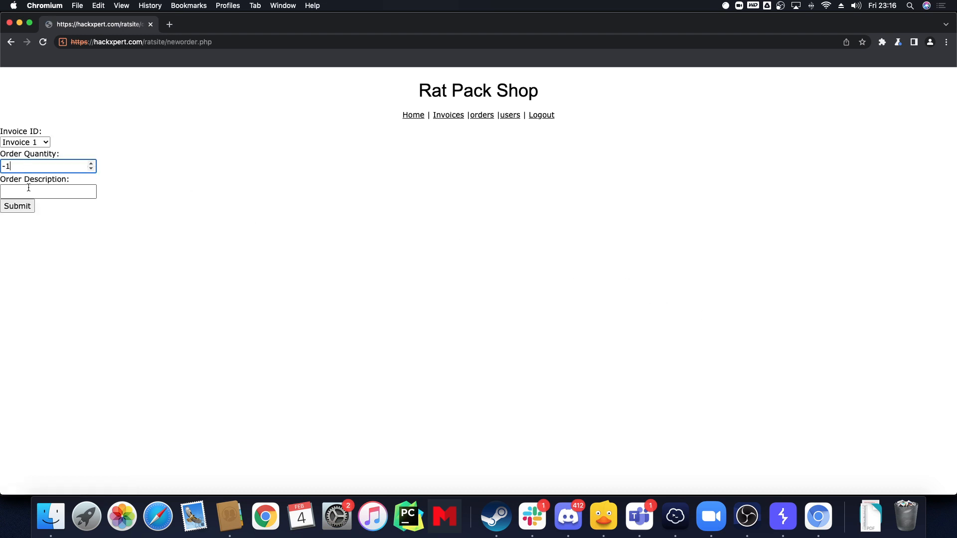
text("><img src=x>${7*7})
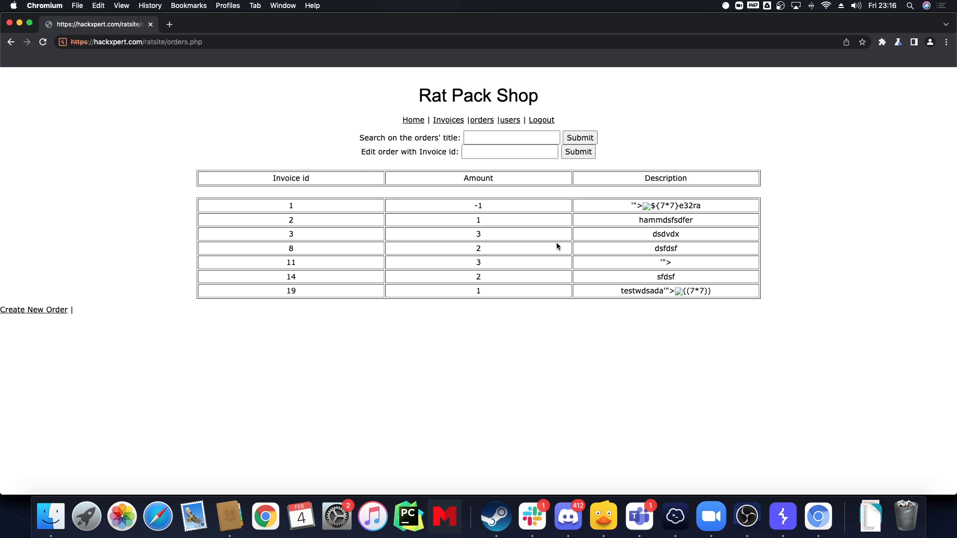
mouse_move(348, 271)
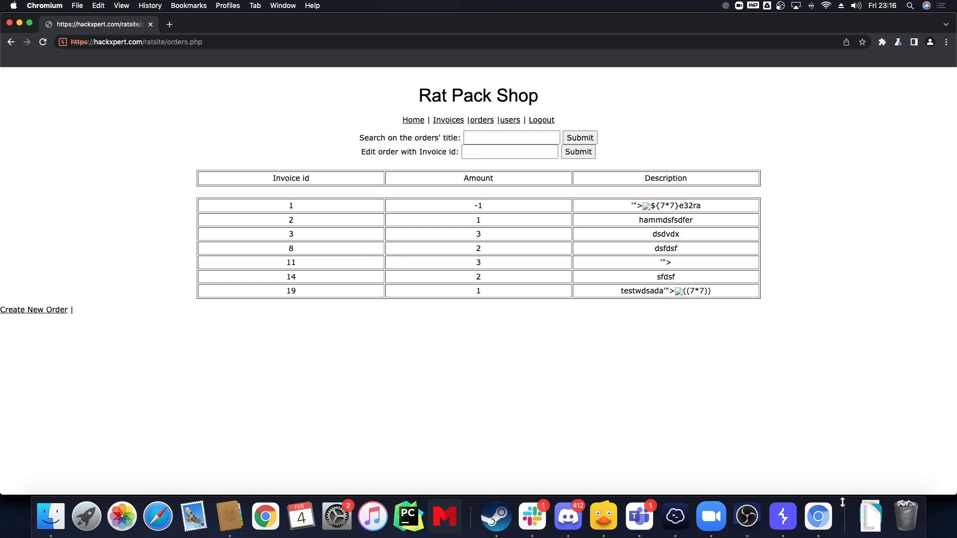
mouse_move(783, 515)
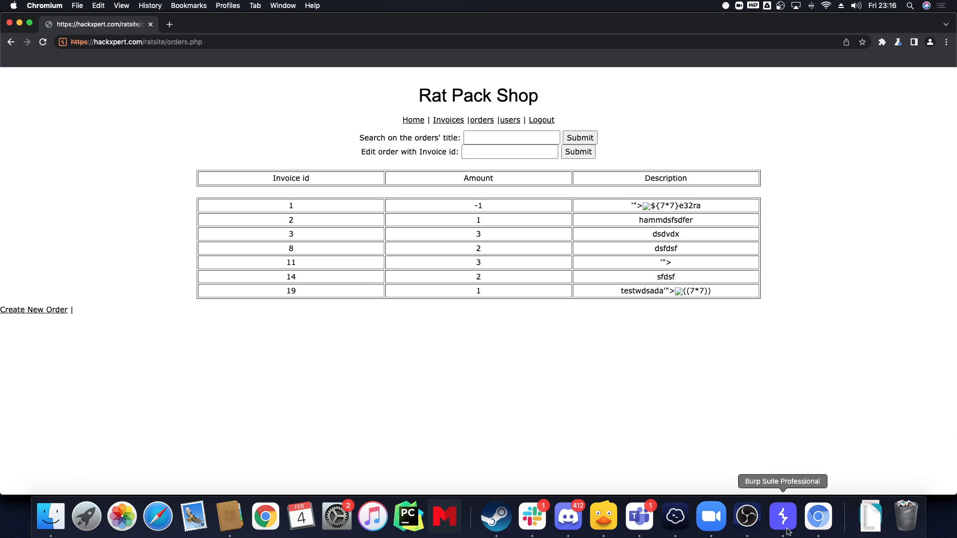
click(781, 515)
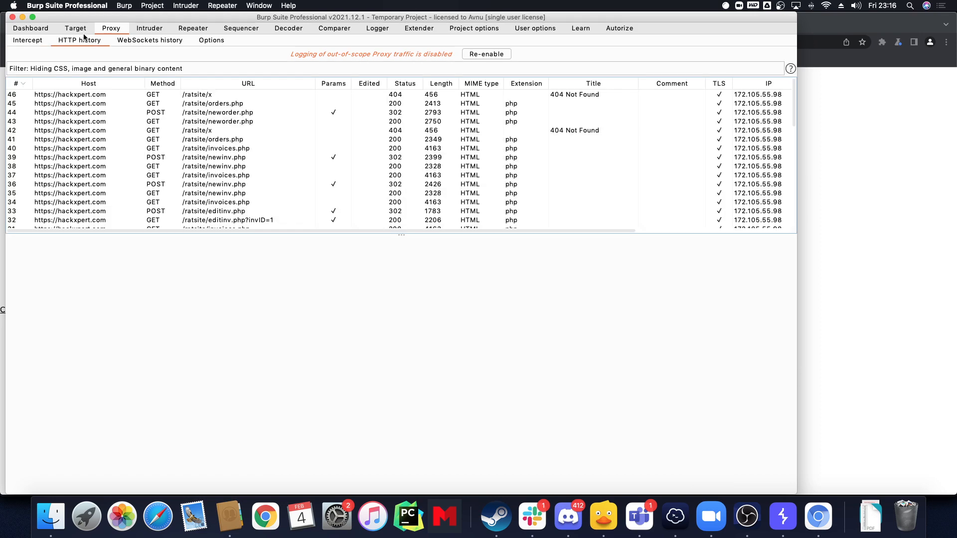
click(74, 28)
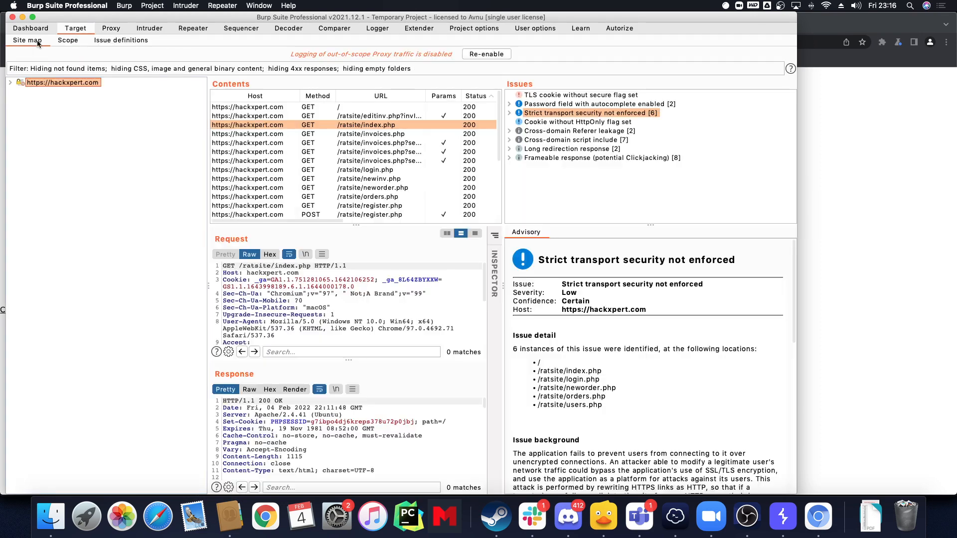
right_click(62, 83)
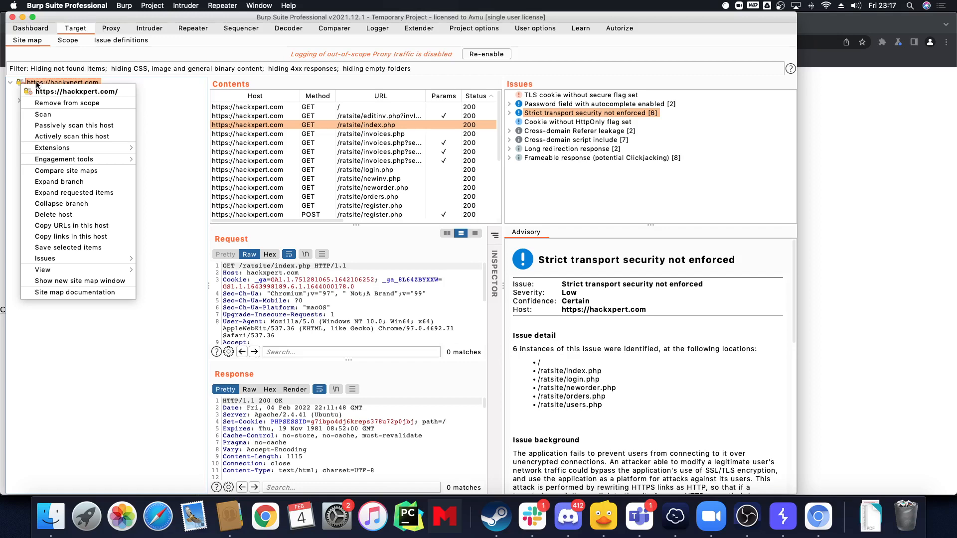
mouse_move(64, 159)
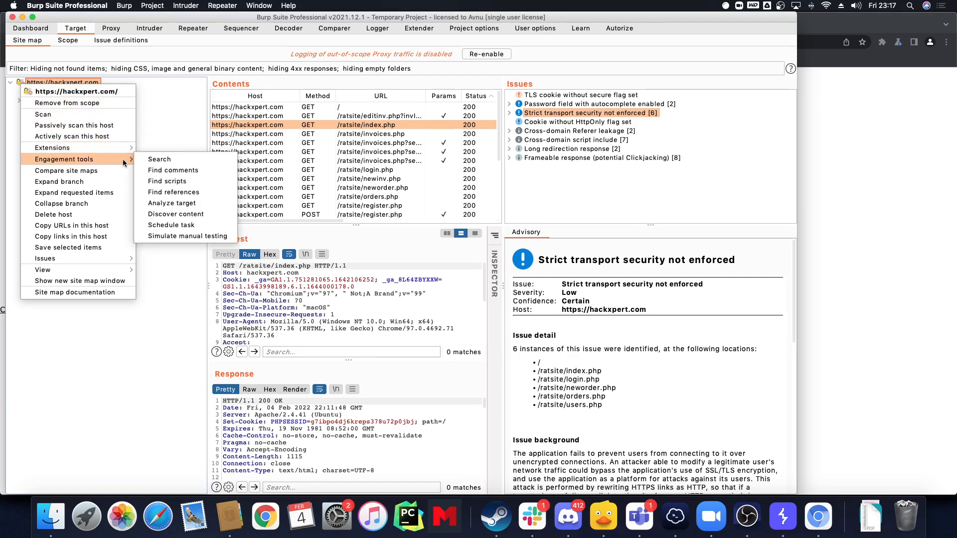
mouse_move(187, 178)
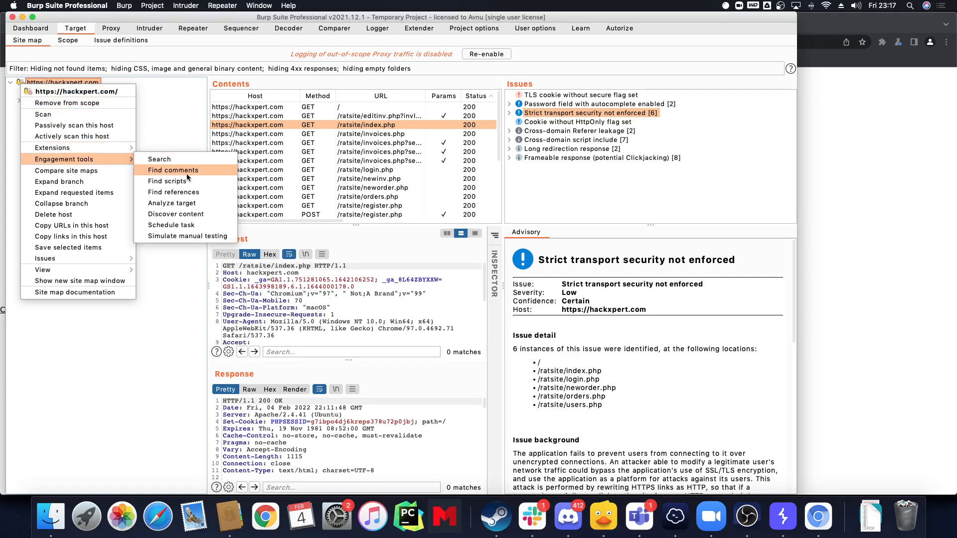
click(175, 213)
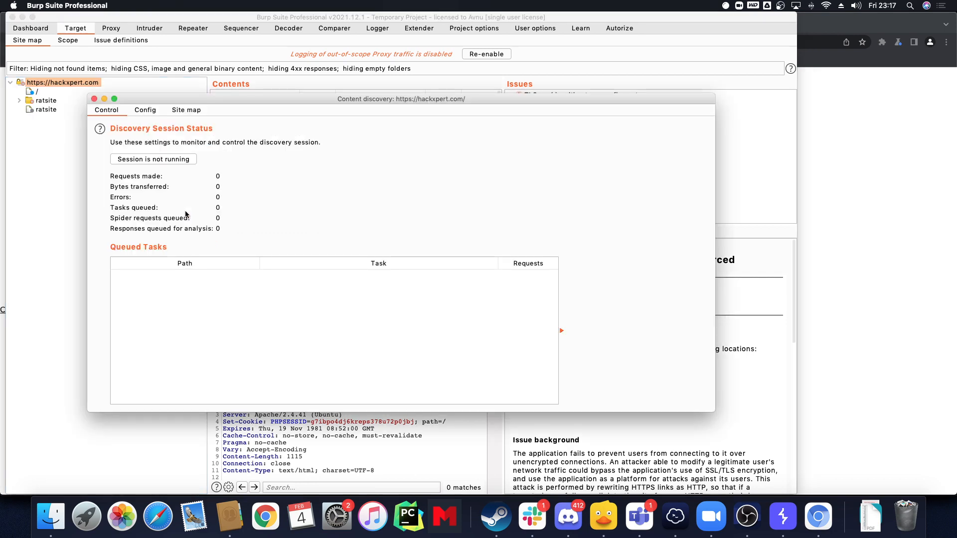
- Check the Config and Site map results listing ratsite PHP pages, then close the window
click(146, 110)
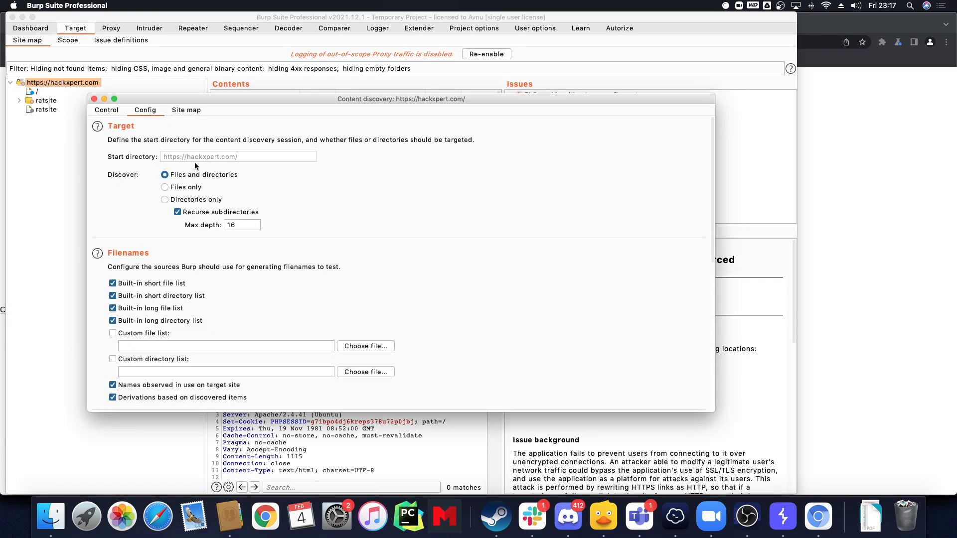
click(186, 109)
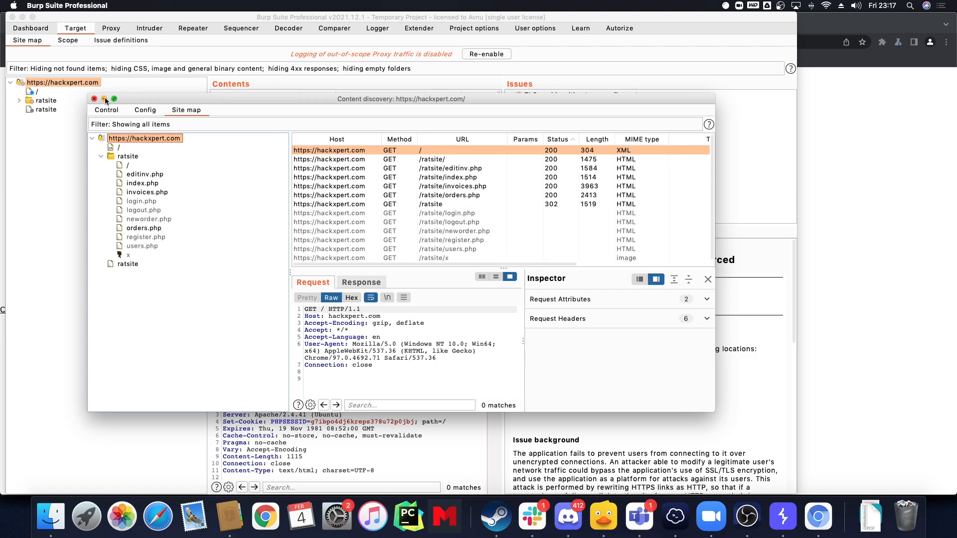
click(94, 99)
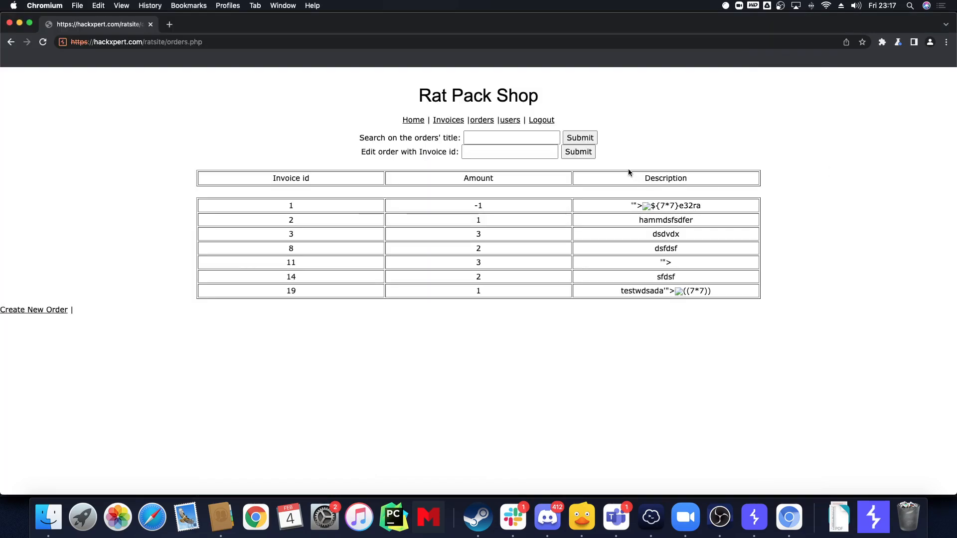
click(510, 138)
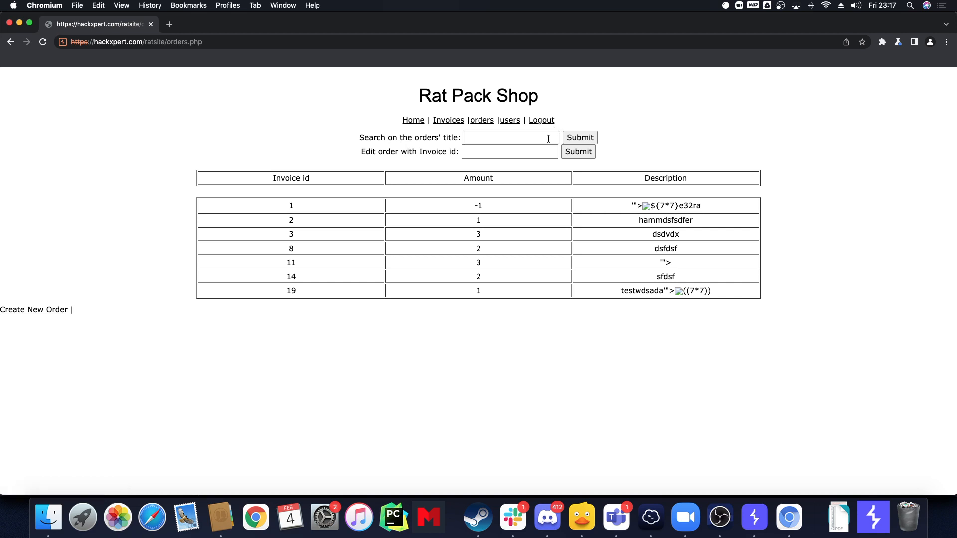
mouse_move(685, 517)
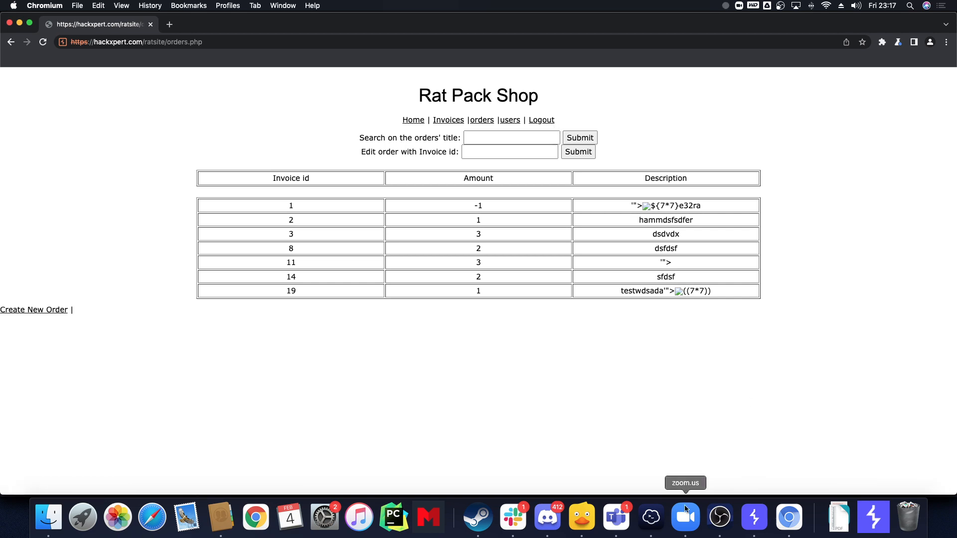
mouse_move(651, 506)
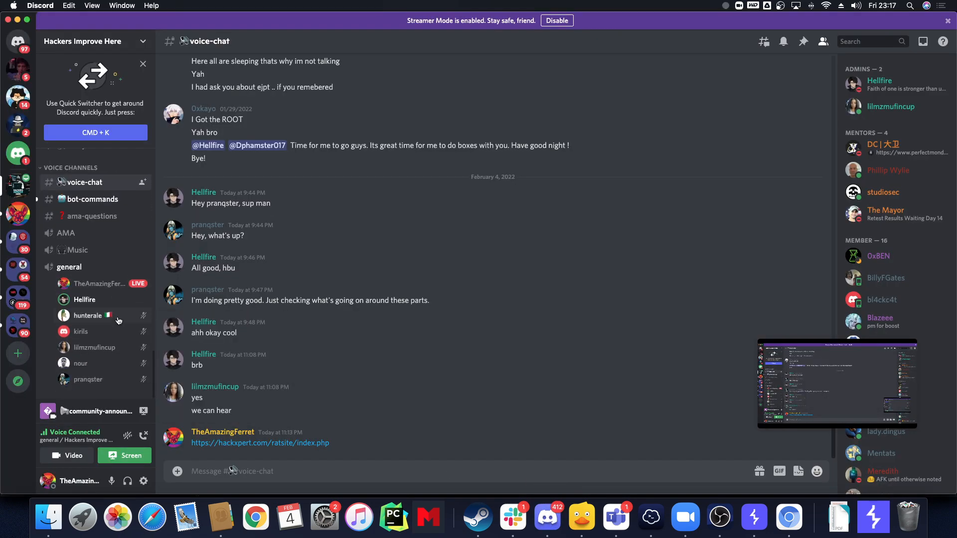
mouse_move(141, 309)
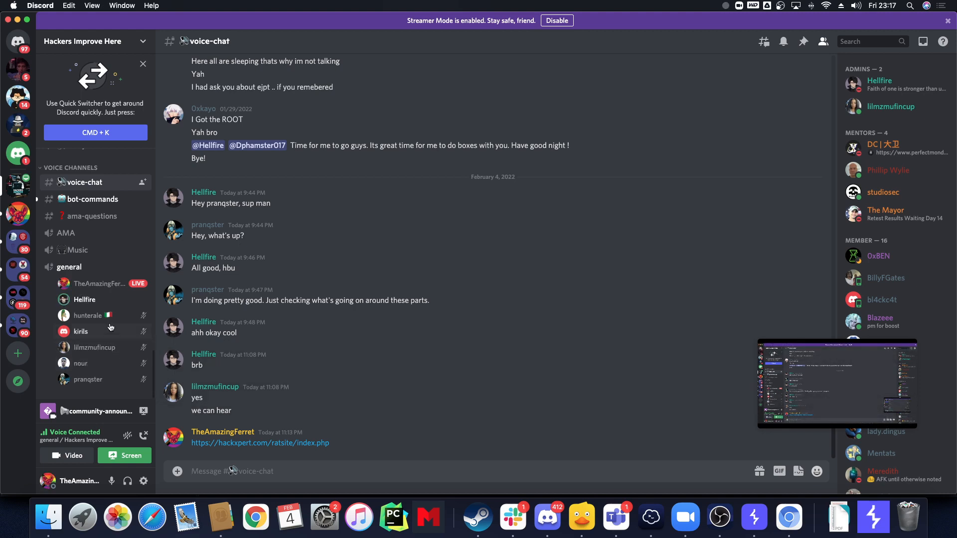
mouse_move(121, 303)
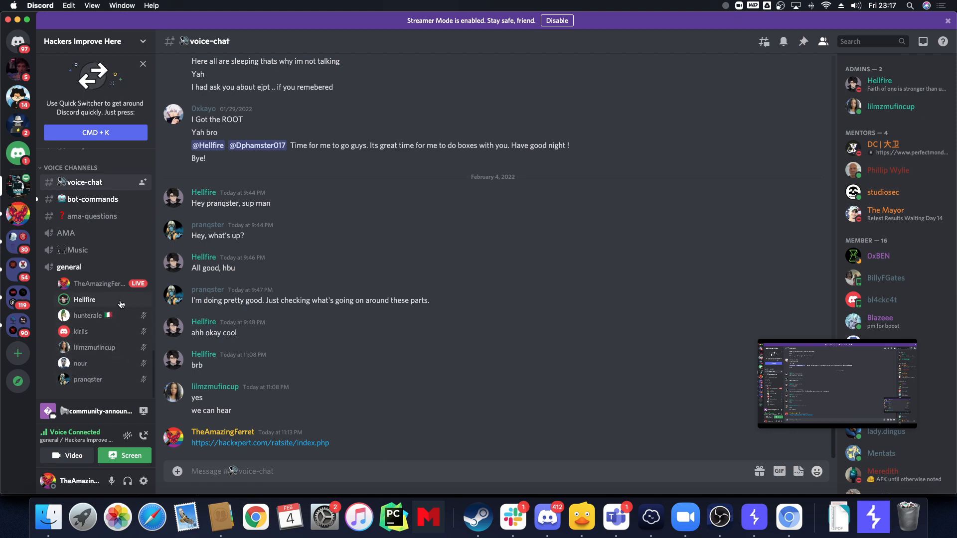
- Open the context menu for a member in the general voice channel
right_click(84, 299)
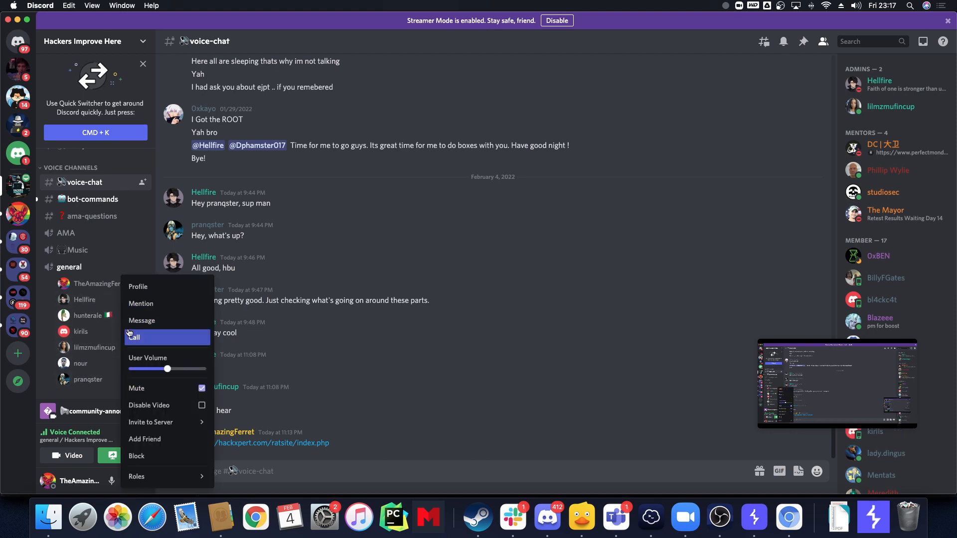
mouse_move(136, 387)
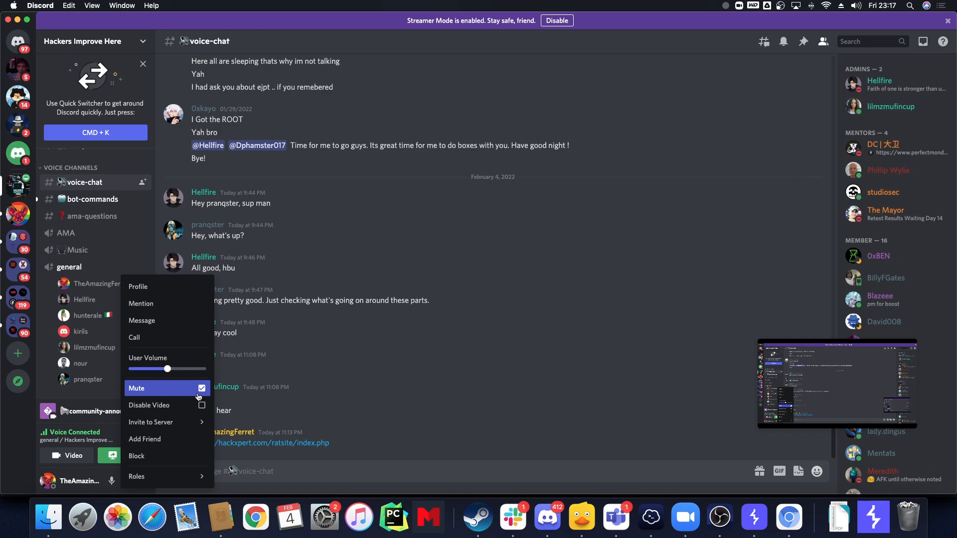